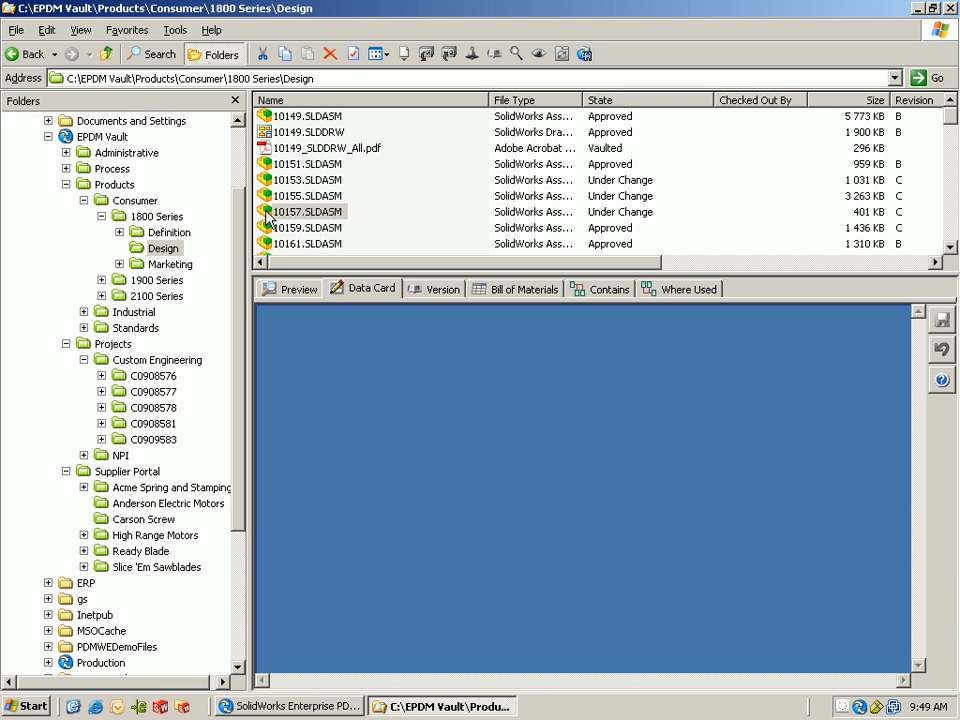
Select 10157.SLDASM, then display the data card of Head Assembly 10155 at revision C
{"action": "left_click", "coordinate": [308, 211]}
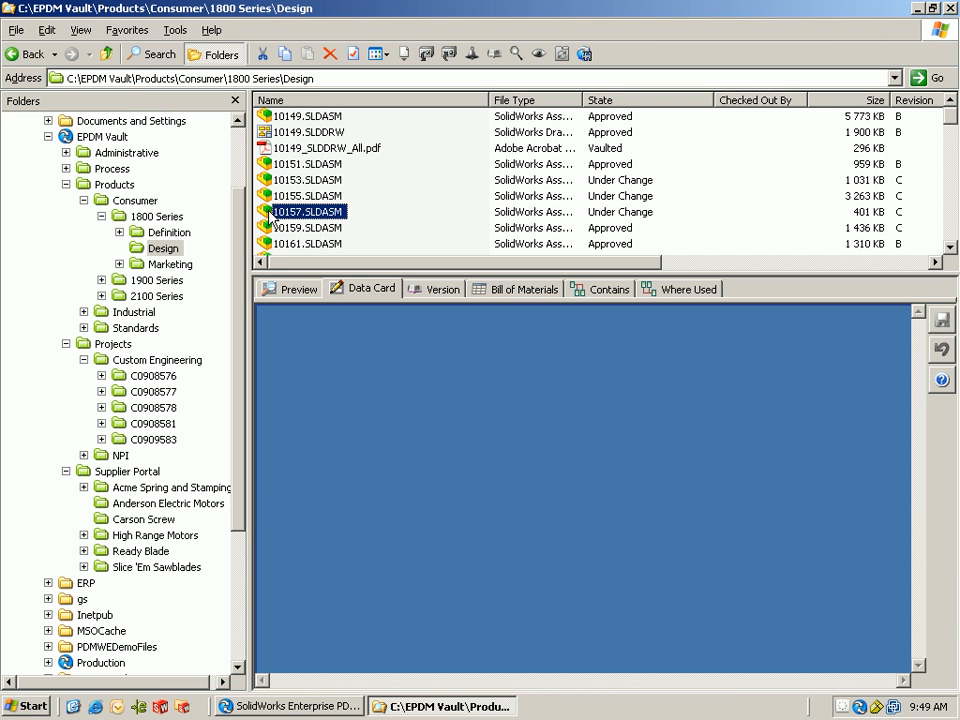
{"action": "right_click", "coordinate": [307, 211]}
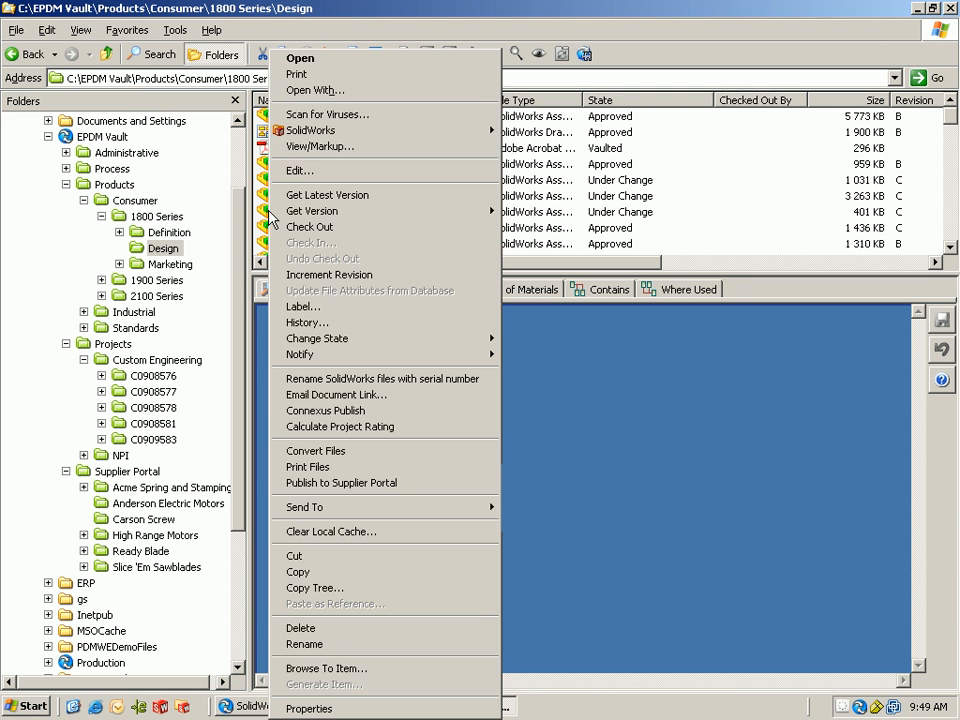
{"action": "mouse_move", "coordinate": [341, 483]}
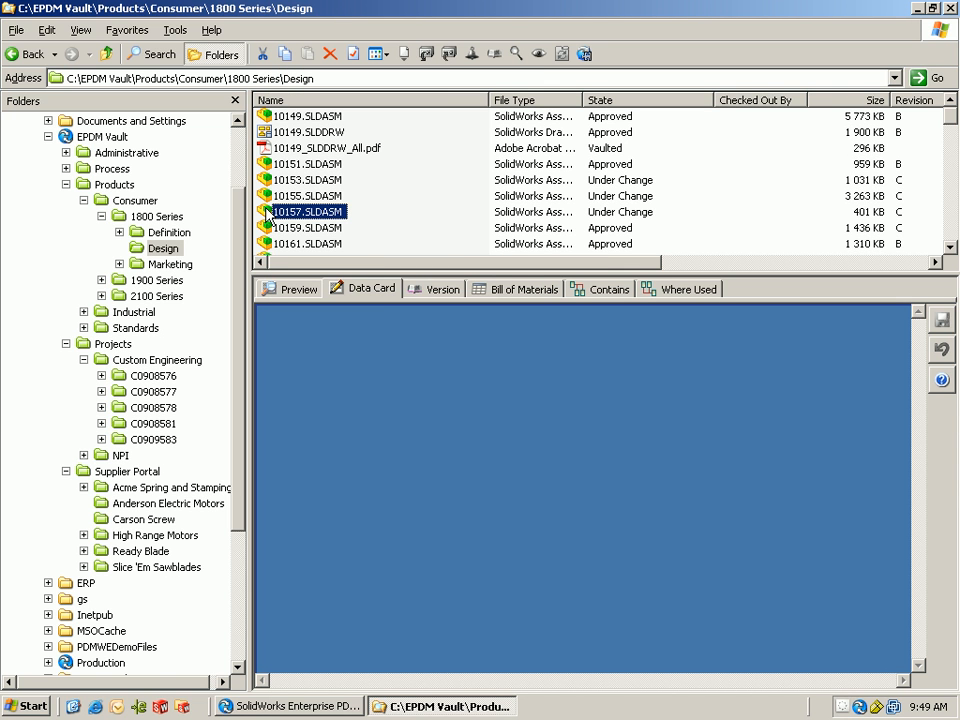
{"action": "mouse_move", "coordinate": [393, 218]}
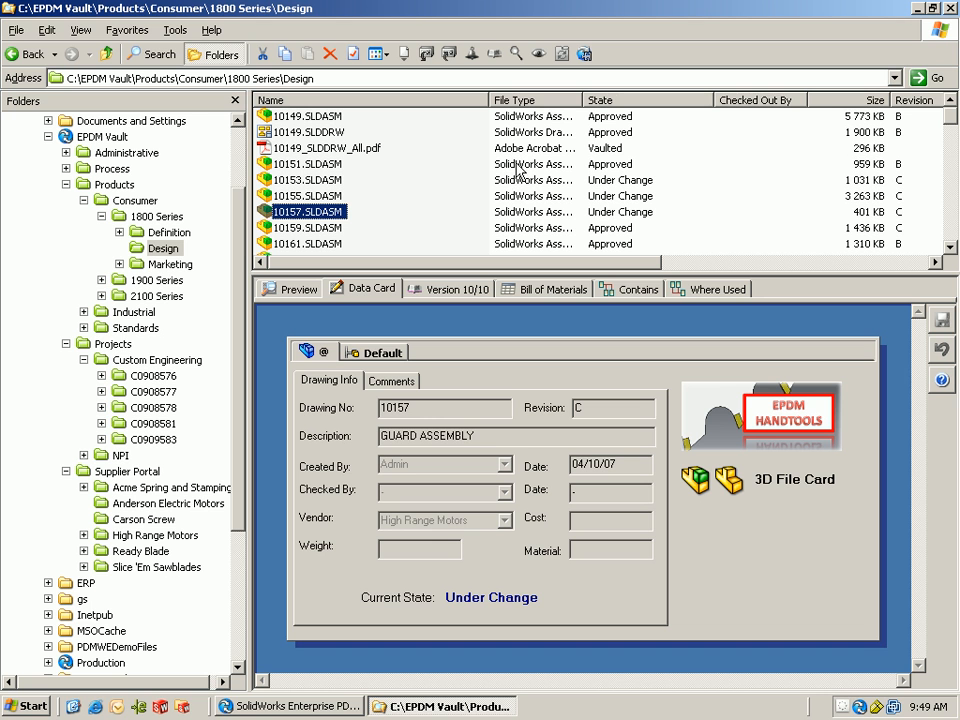
{"action": "left_click", "coordinate": [308, 195]}
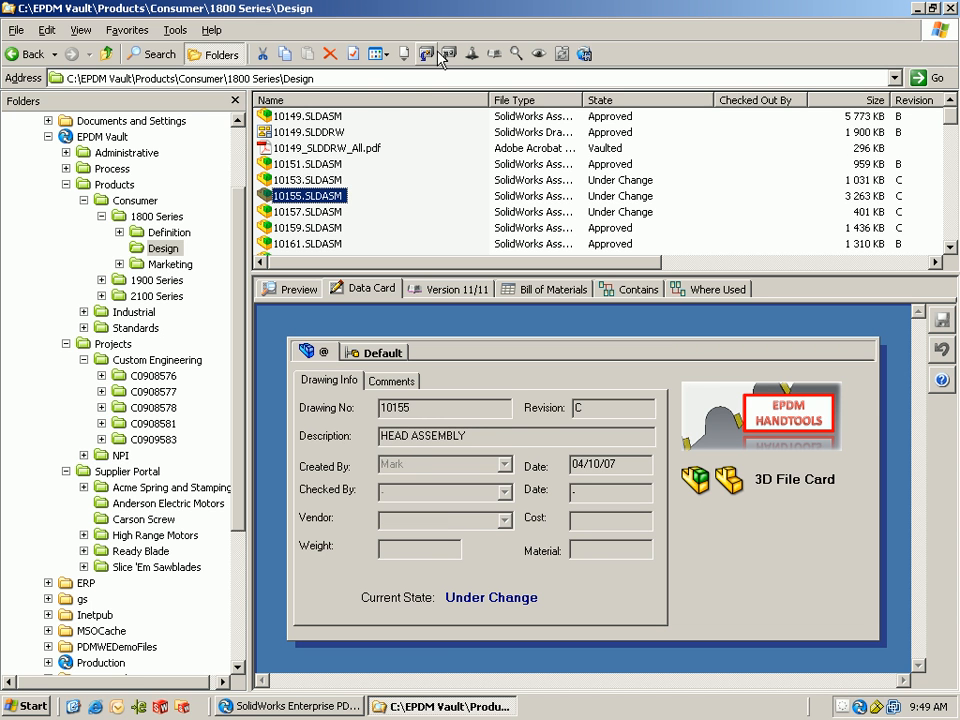
Check out 10155.SLDASM, set its vendor to High Range Motors, save, and check it in as version 12
{"action": "left_click", "coordinate": [425, 54]}
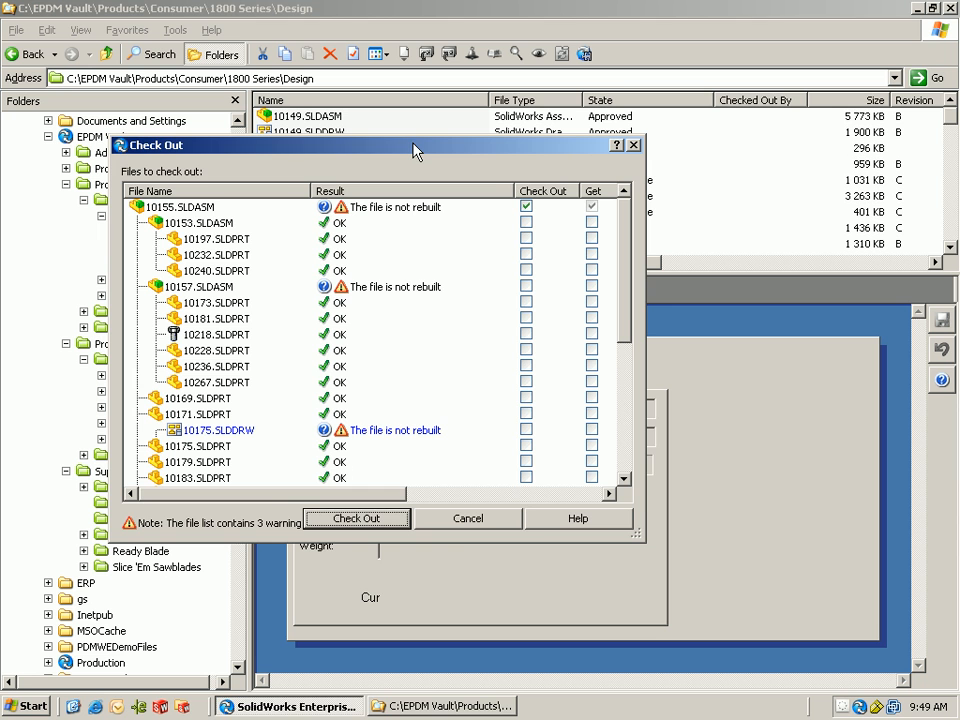
{"action": "left_click", "coordinate": [356, 518]}
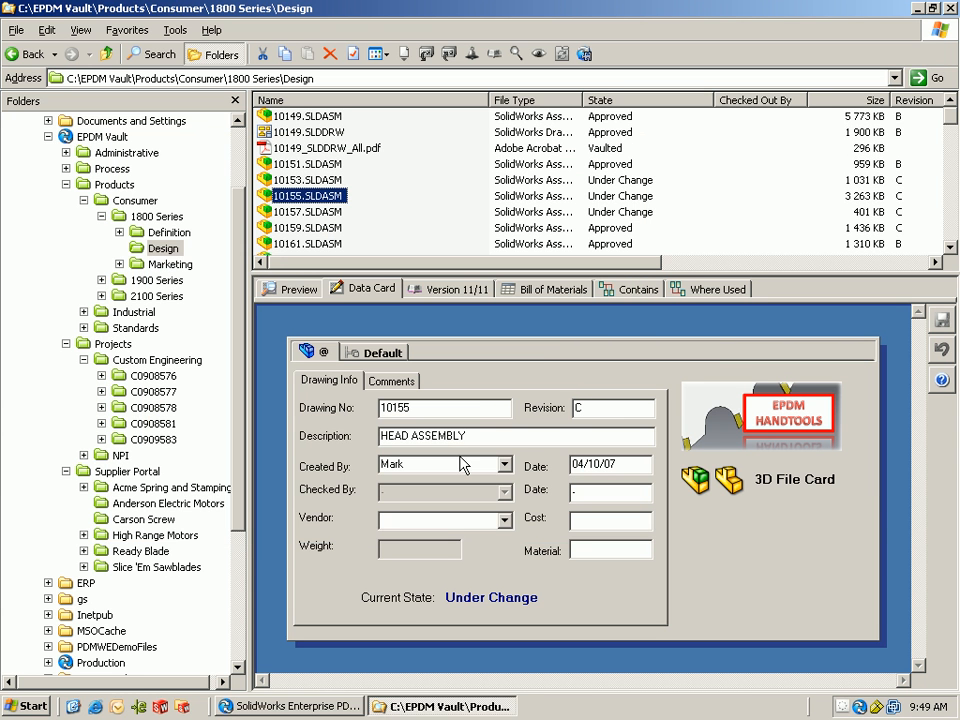
{"action": "left_click", "coordinate": [504, 519]}
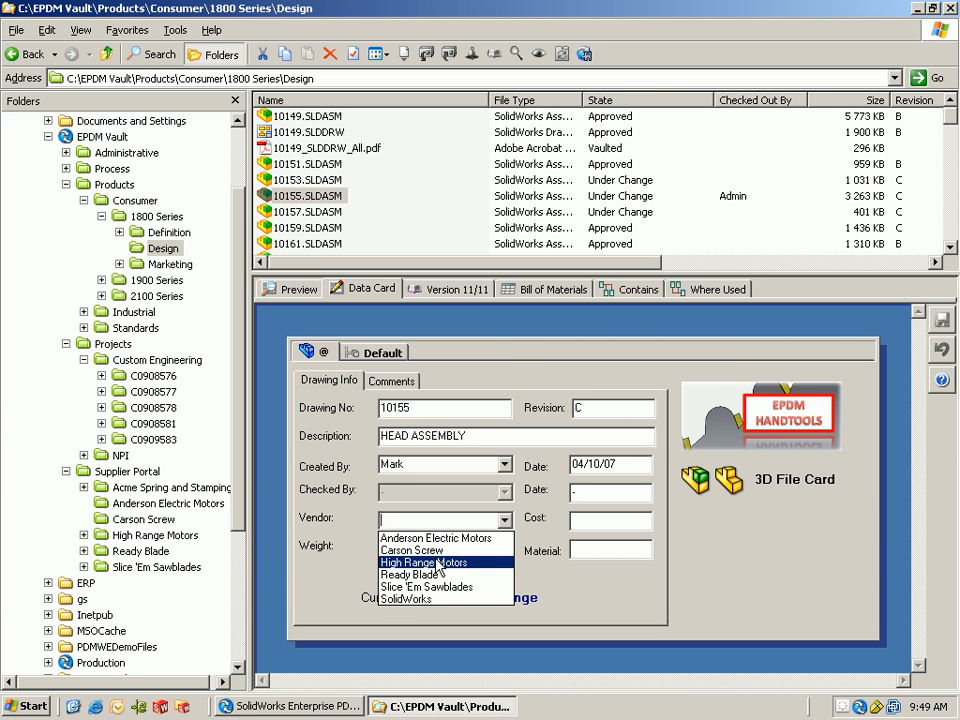
{"action": "left_click", "coordinate": [422, 562]}
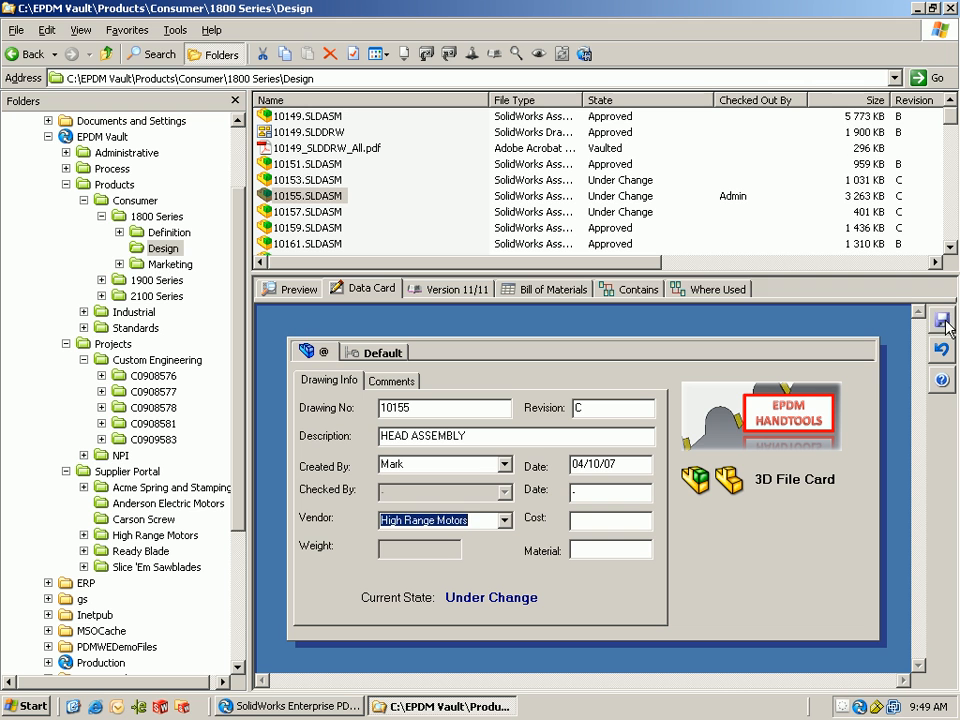
{"action": "left_click", "coordinate": [449, 54]}
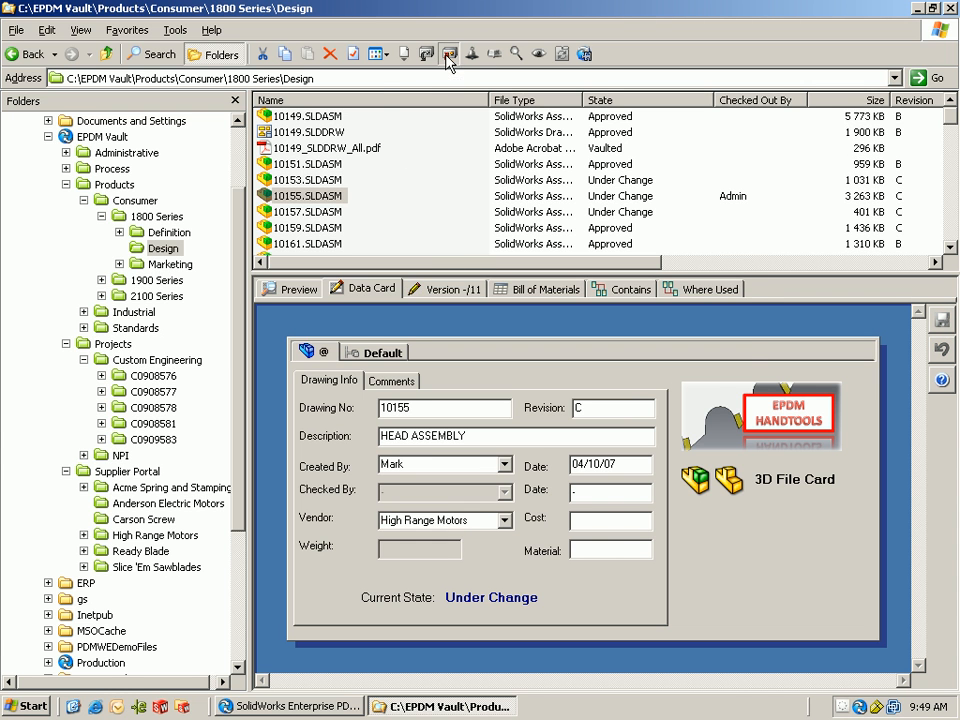
{"action": "left_click", "coordinate": [448, 54]}
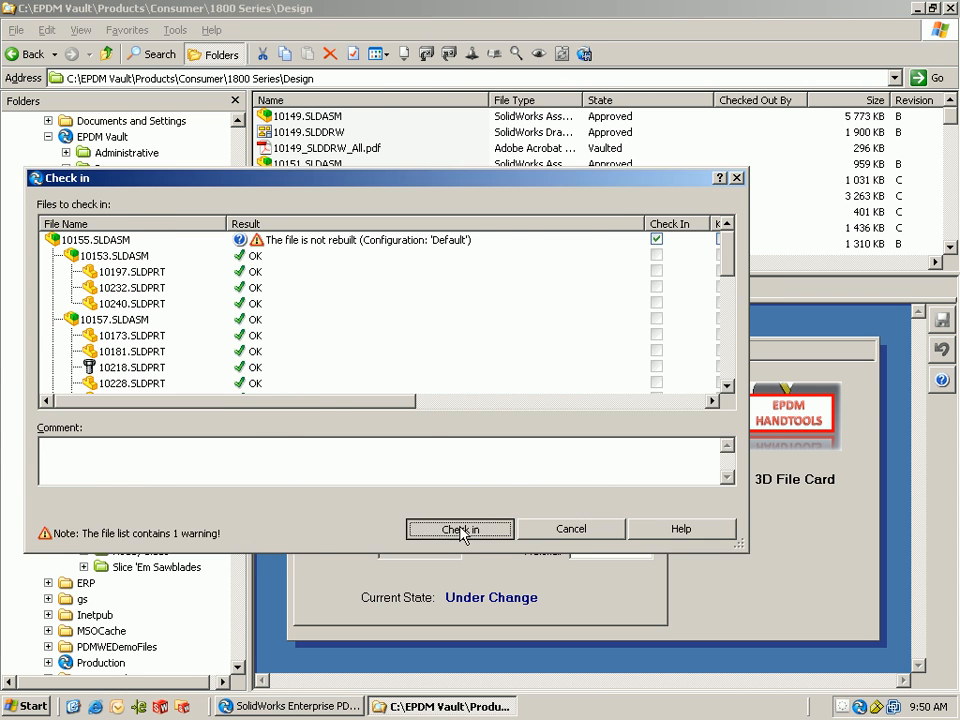
{"action": "left_click", "coordinate": [459, 529]}
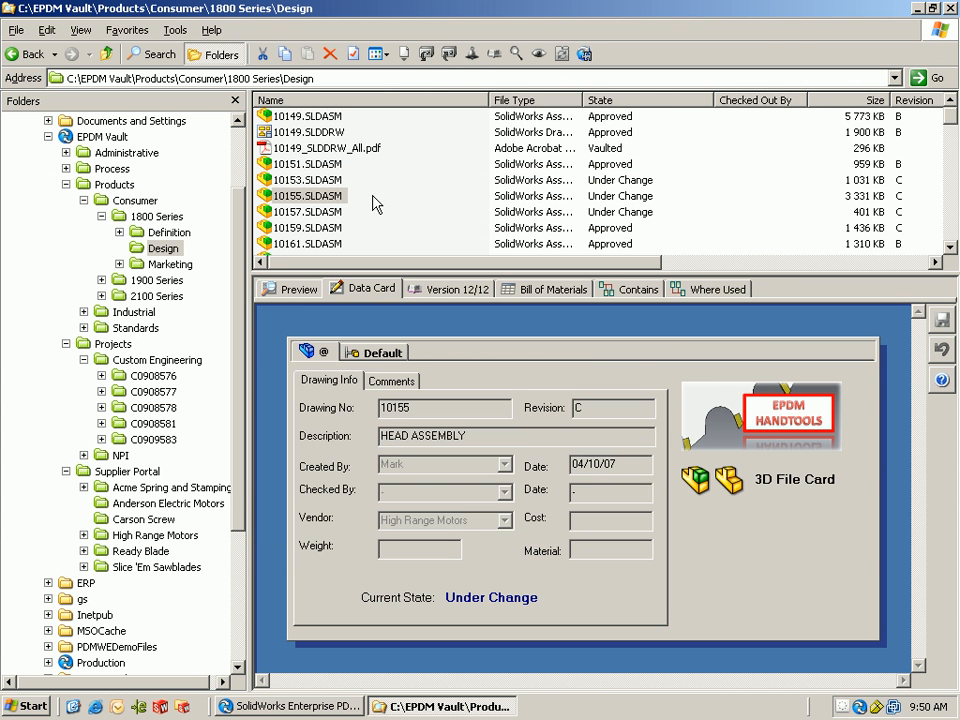
Select 10155.SLDASM and 10157.SLDASM together and bring up their menu to publish to the Supplier Portal
{"action": "left_click", "coordinate": [307, 211]}
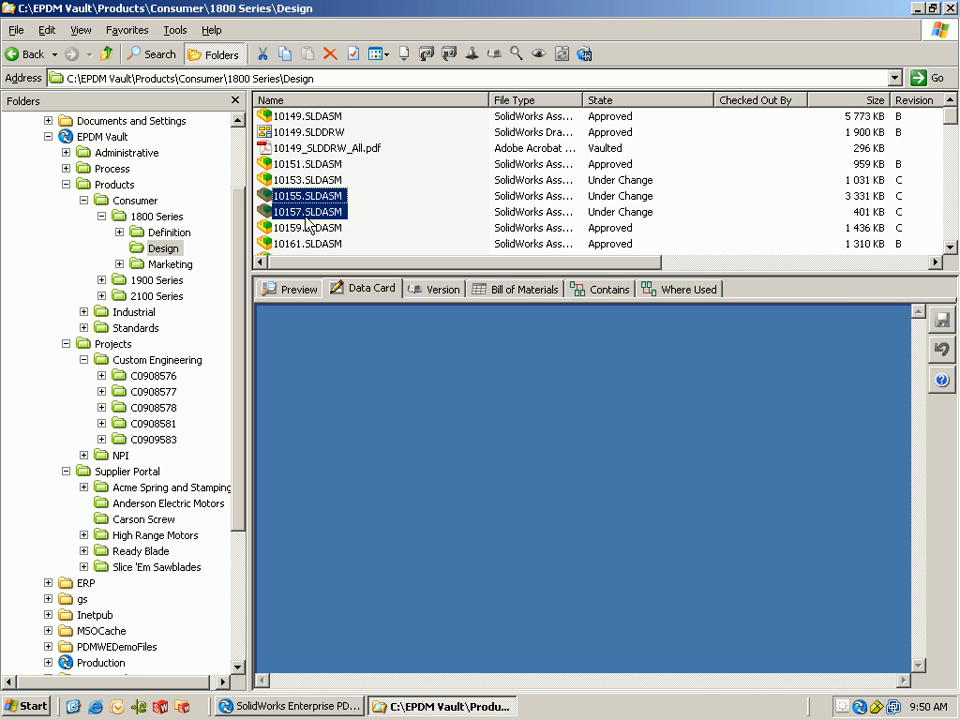
{"action": "right_click", "coordinate": [307, 203]}
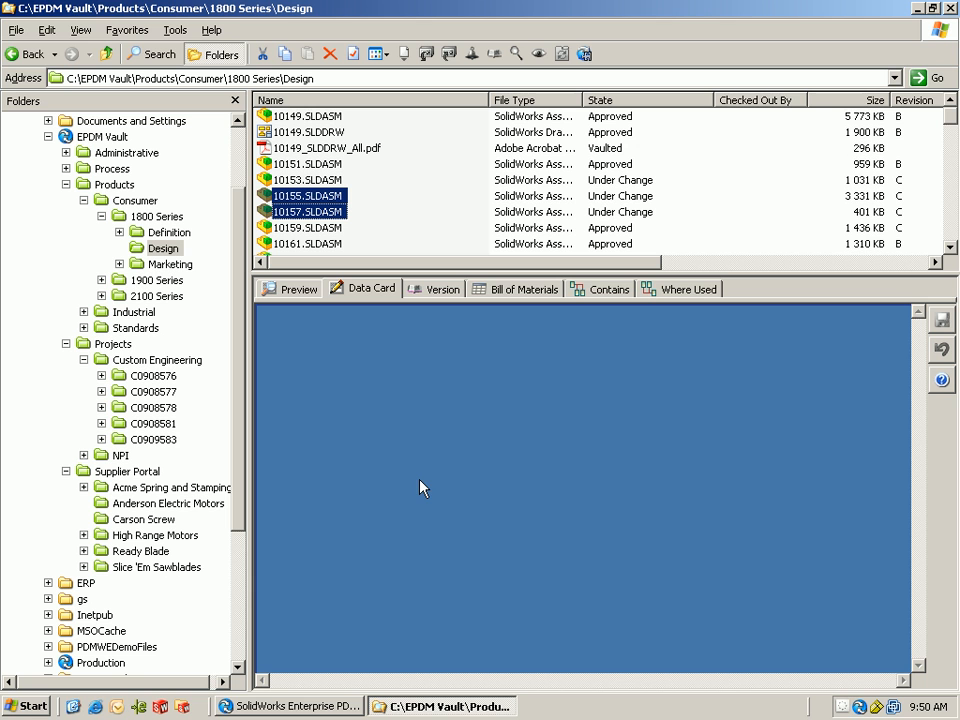
{"action": "mouse_move", "coordinate": [417, 245]}
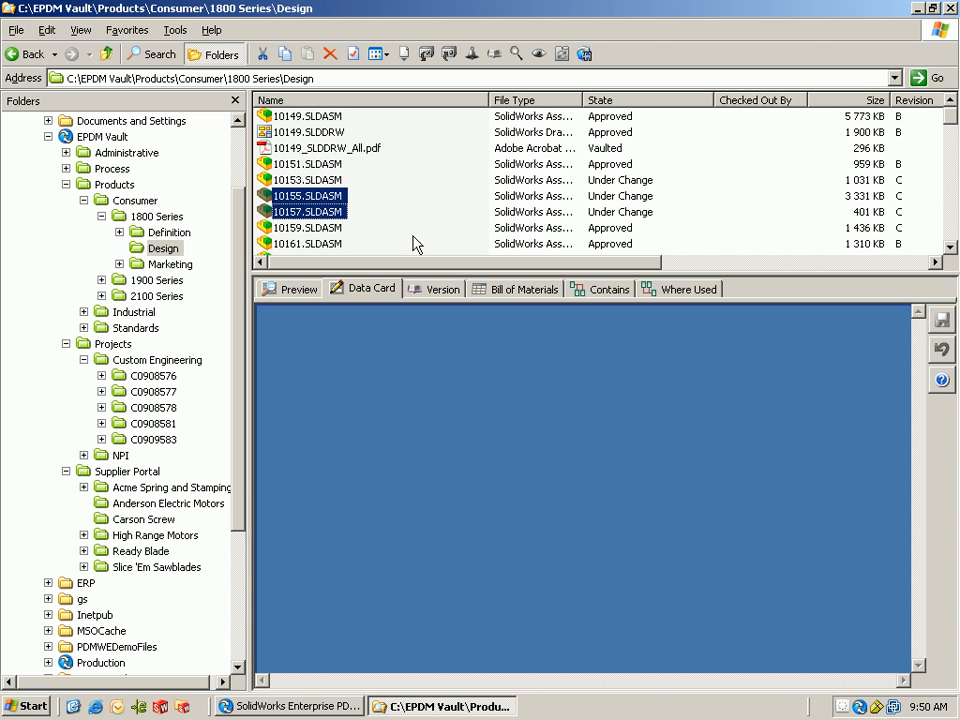
{"action": "mouse_move", "coordinate": [406, 205]}
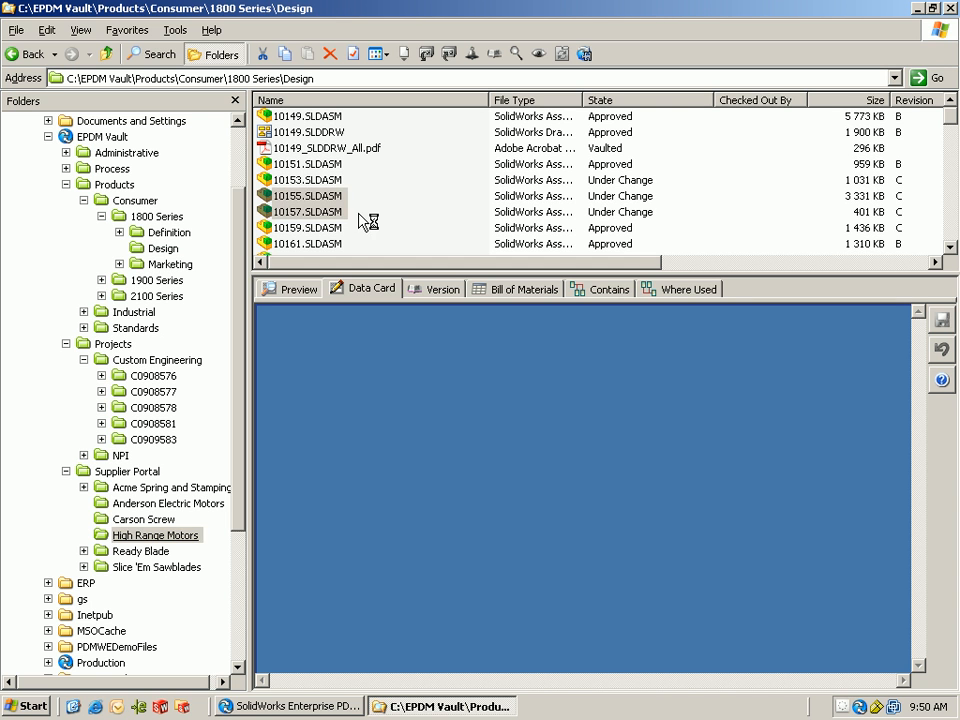
Open the Supplier Portal > High Range Motors folder showing 10155.easm and 10157.easm
{"action": "left_click", "coordinate": [155, 535]}
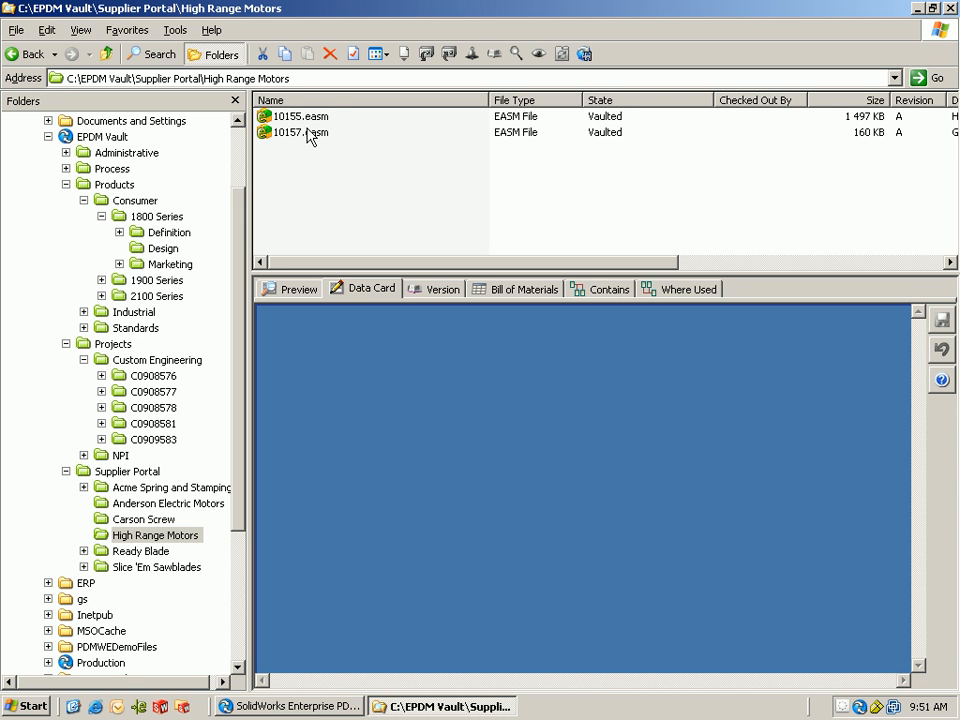
Preview 10155.easm and 10157.easm in 3D, then minimize the vault window
{"action": "left_click", "coordinate": [296, 116]}
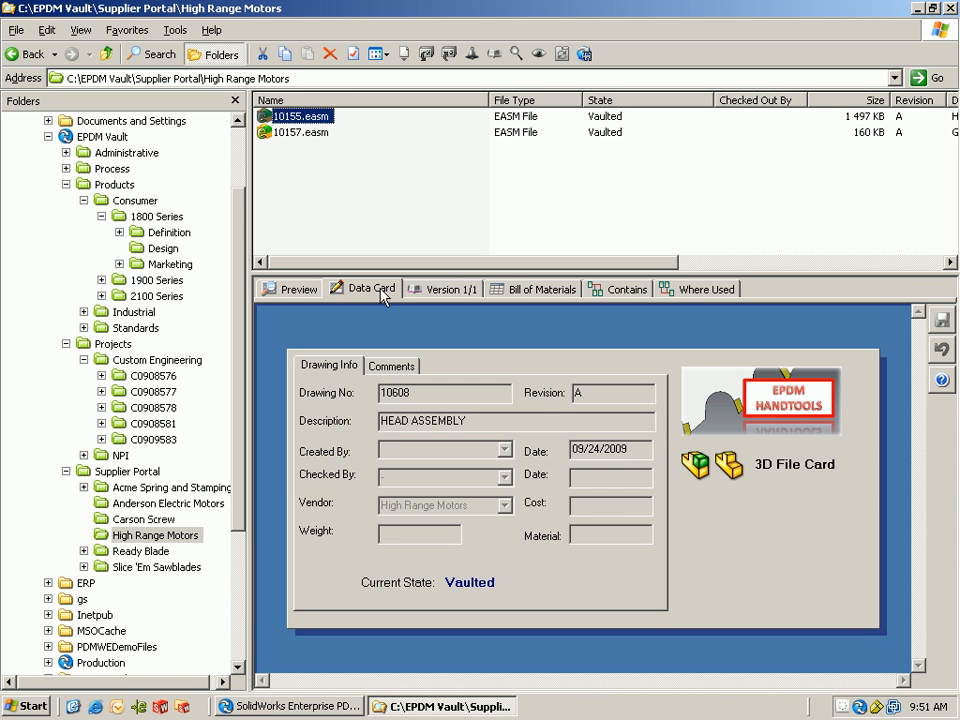
{"action": "left_click", "coordinate": [299, 289]}
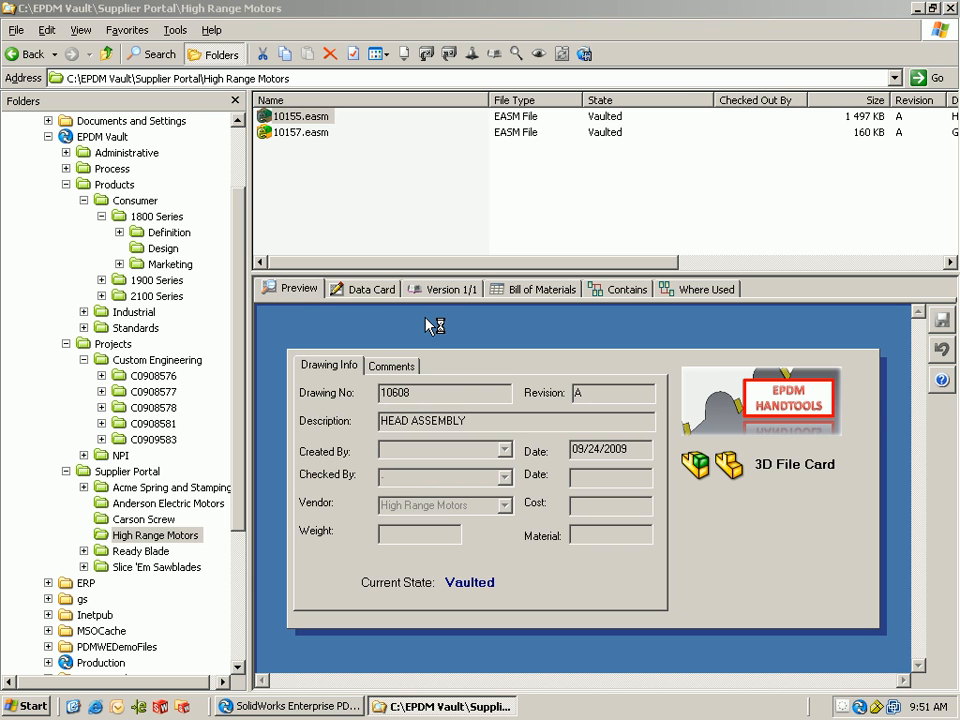
{"action": "mouse_move", "coordinate": [620, 408]}
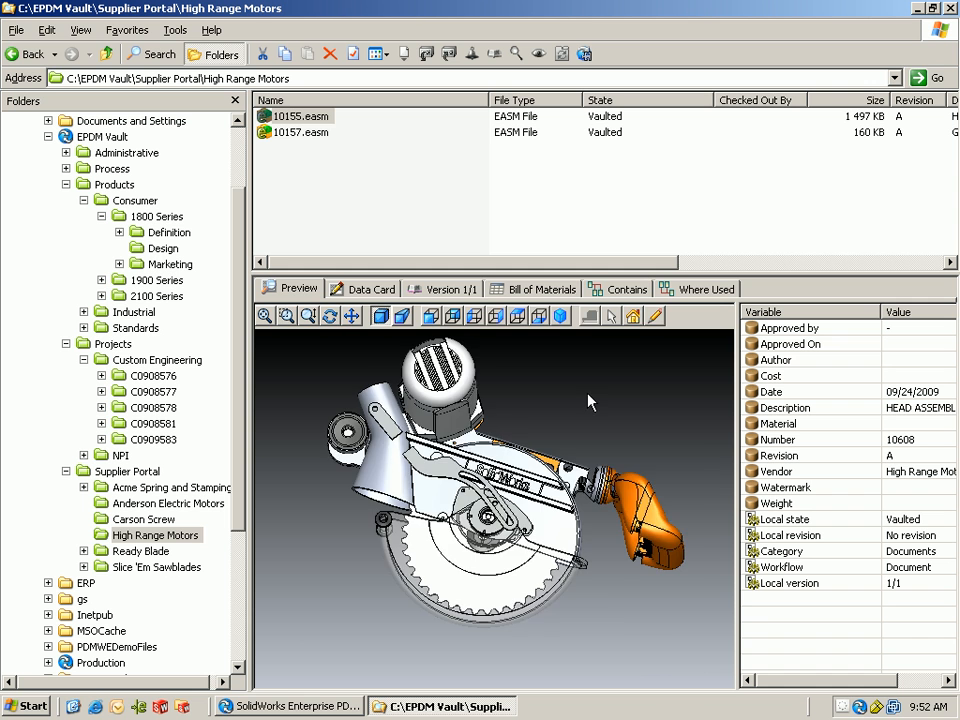
{"action": "left_click", "coordinate": [294, 132]}
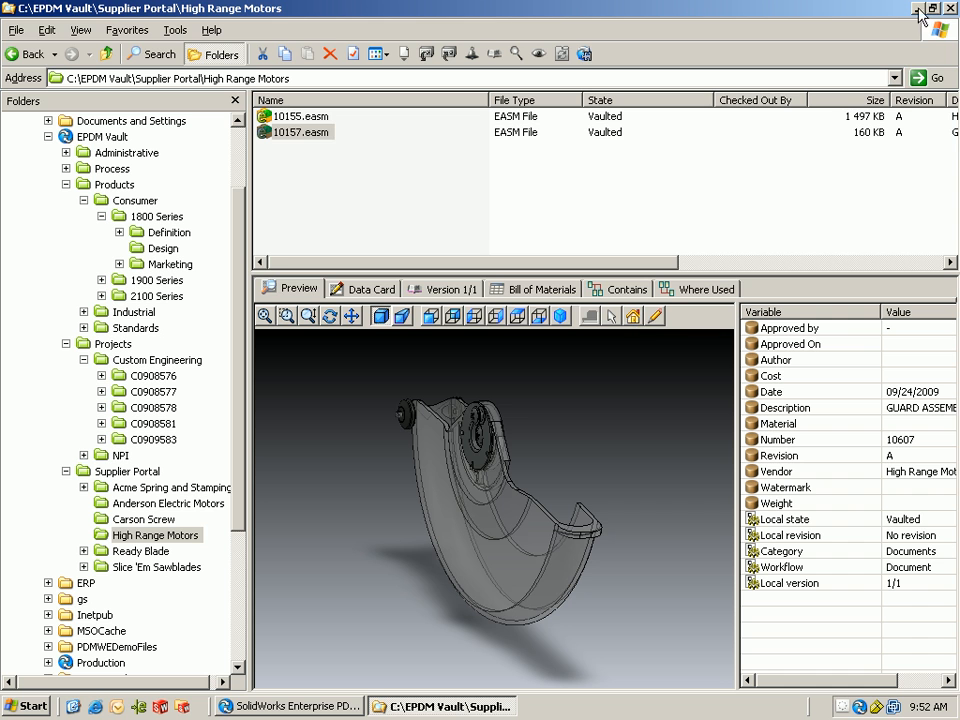
{"action": "left_click", "coordinate": [288, 706]}
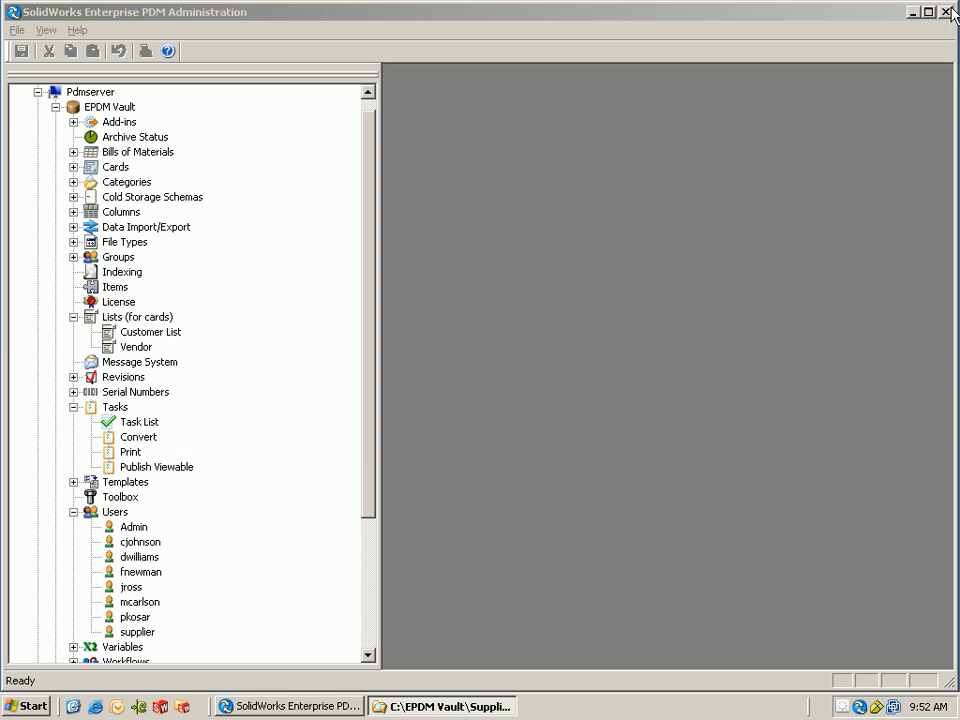
Close the Administration tool and launch Internet Explorer from the Quick Launch bar
{"action": "left_click", "coordinate": [951, 12]}
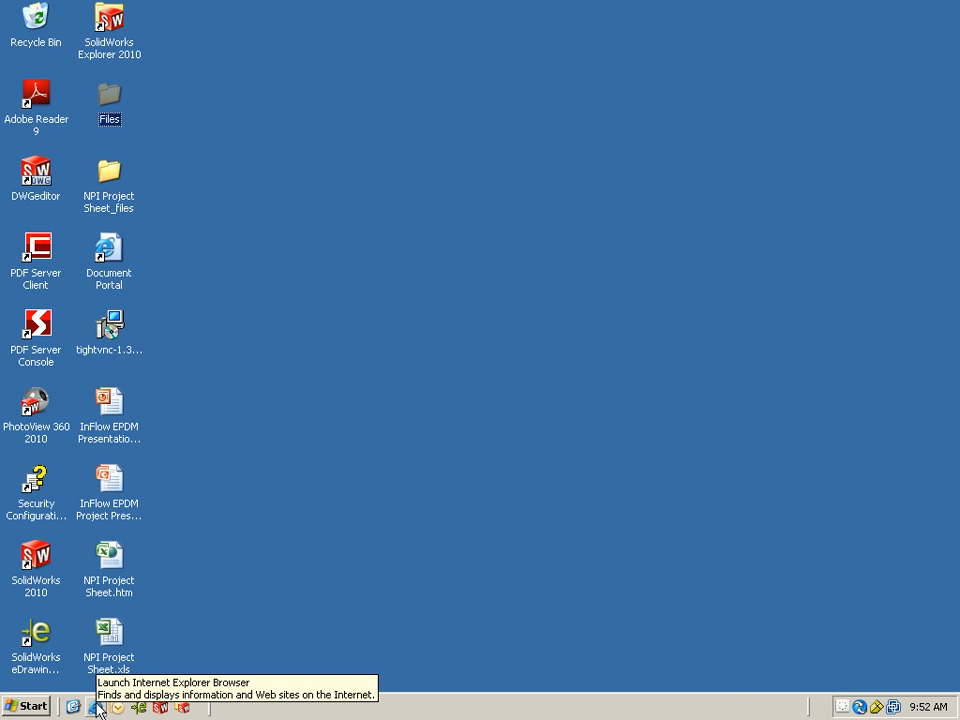
{"action": "left_click", "coordinate": [97, 708]}
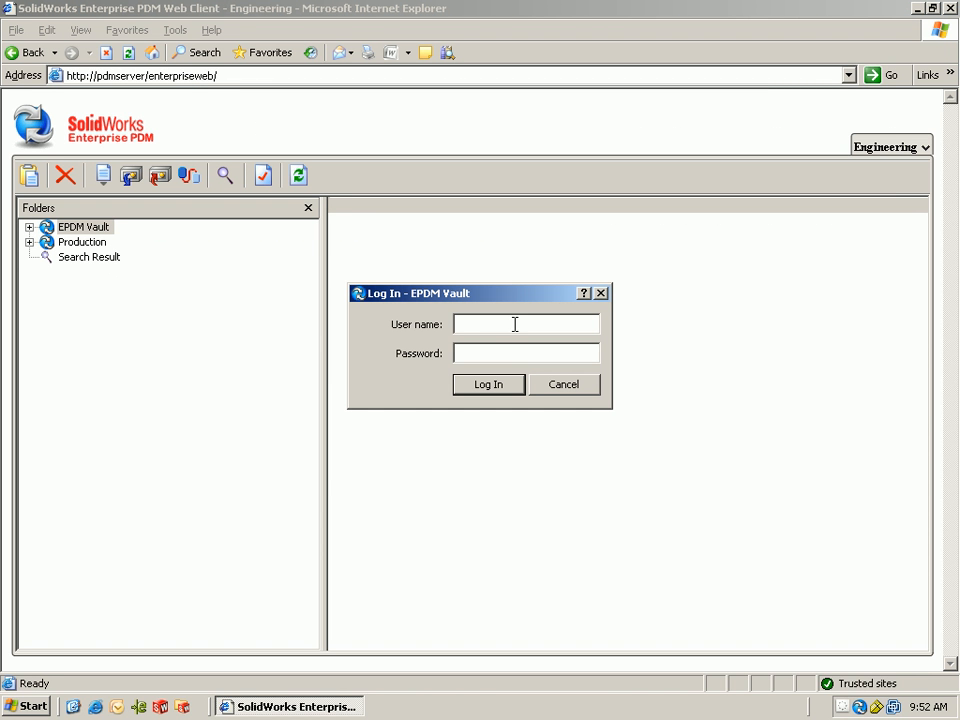
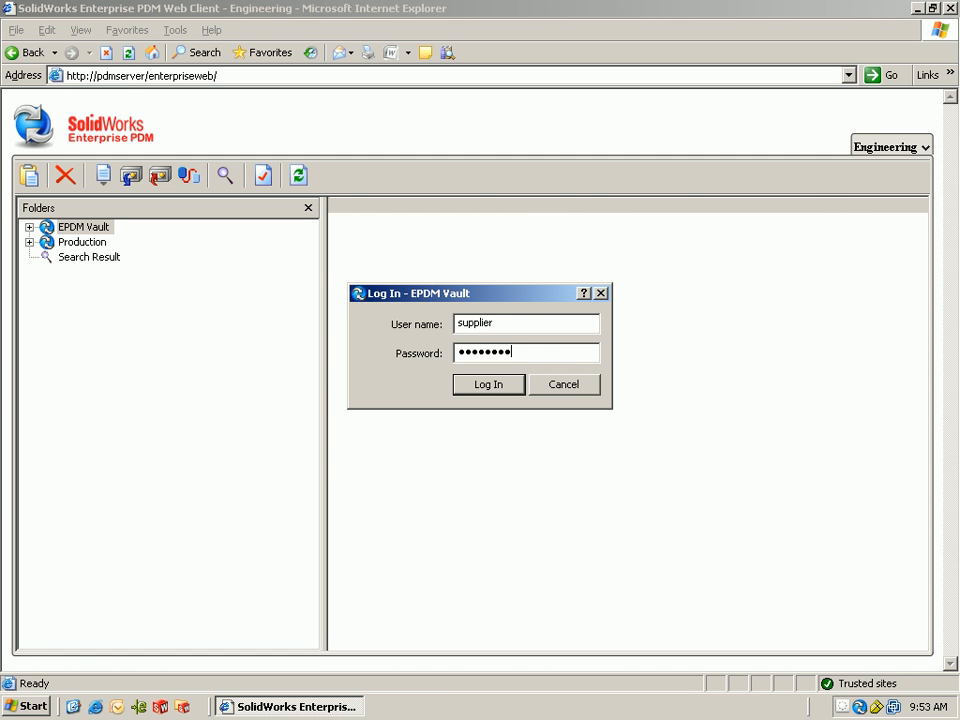
Log into the EPDM Web Client as user 'sup' with its password
{"action": "left_click", "coordinate": [488, 384]}
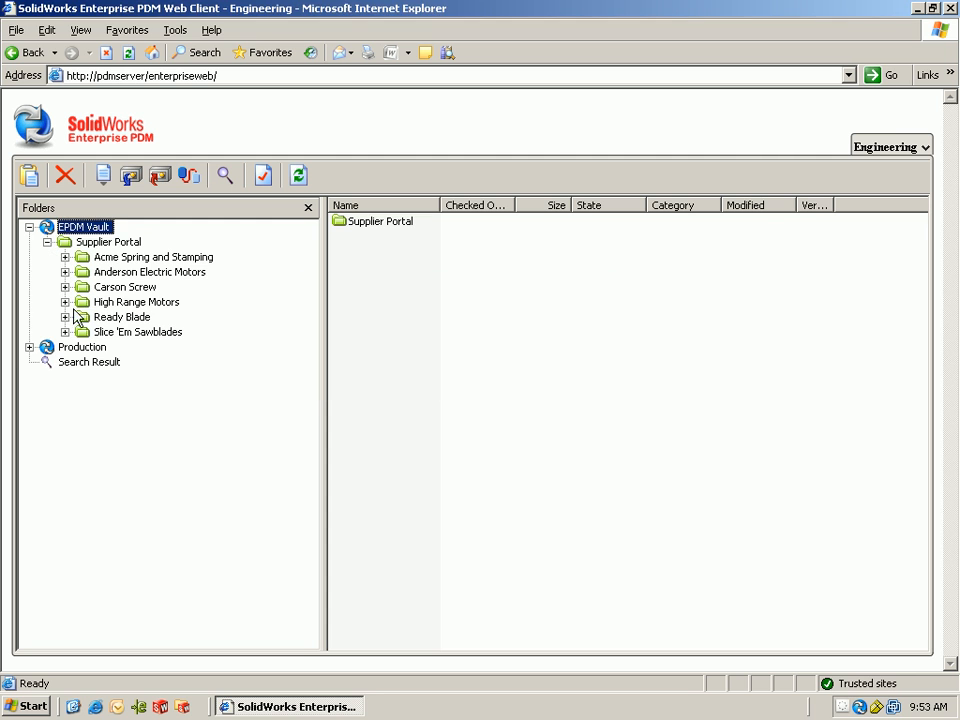
Open 10157.easm from the High Range Motors folder in the 3D viewer
{"action": "left_click", "coordinate": [136, 301]}
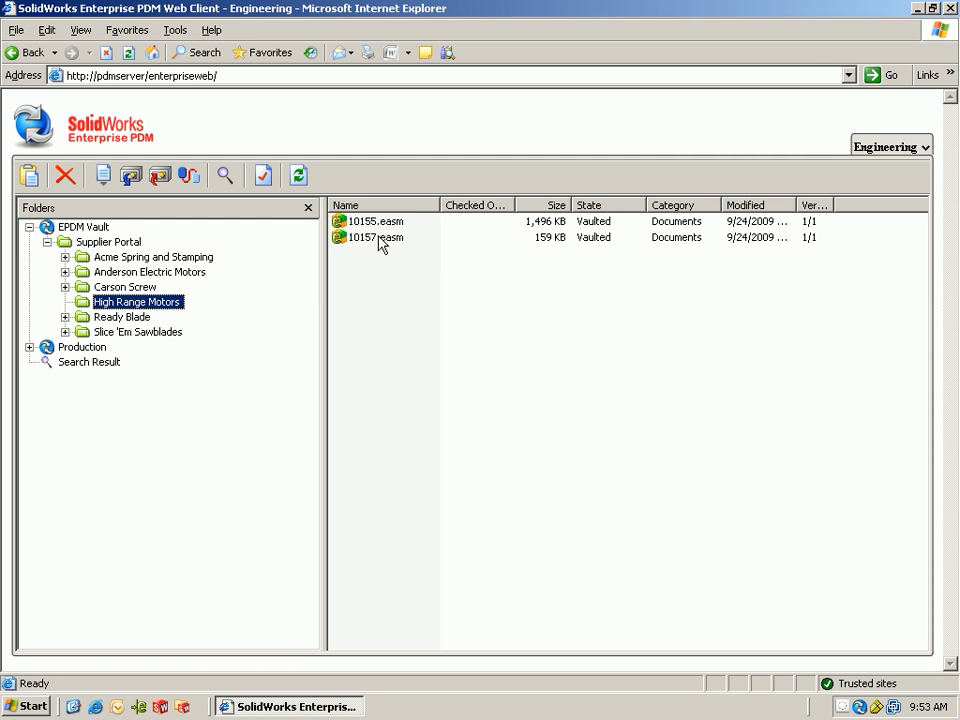
{"action": "left_click", "coordinate": [375, 237]}
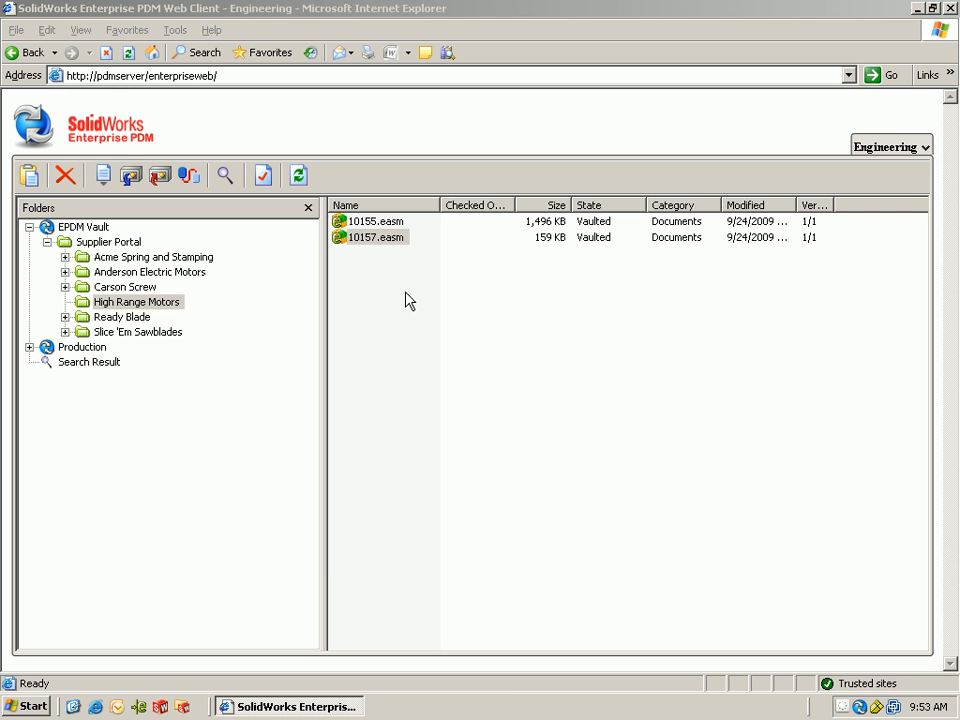
{"action": "double_click", "coordinate": [374, 221]}
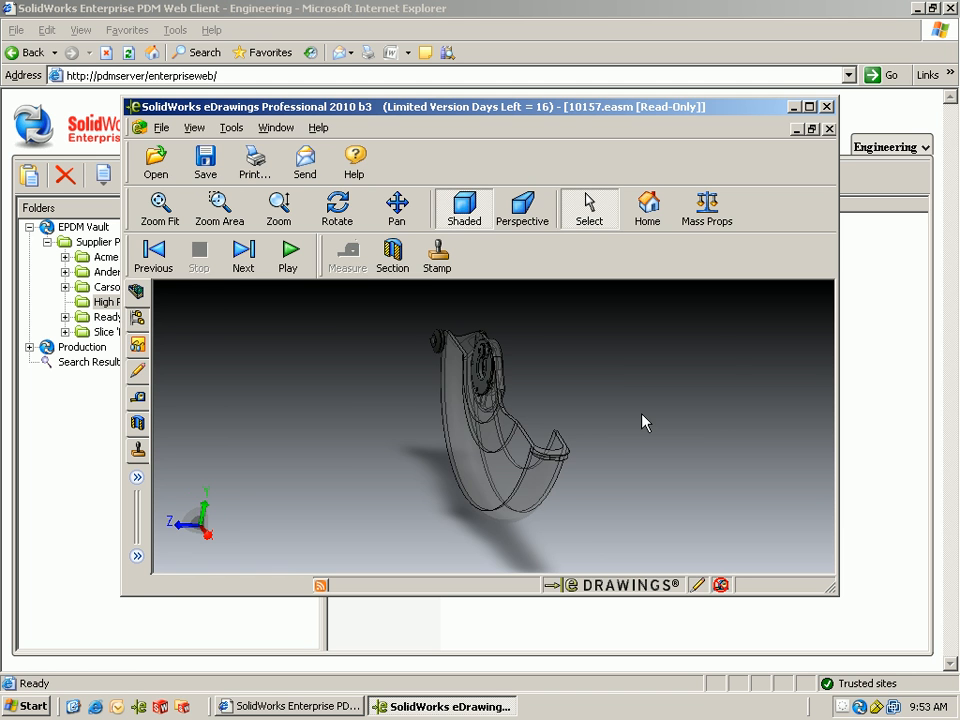
Close the eDrawings viewer and open the desktop Files folder
{"action": "left_click", "coordinate": [827, 106]}
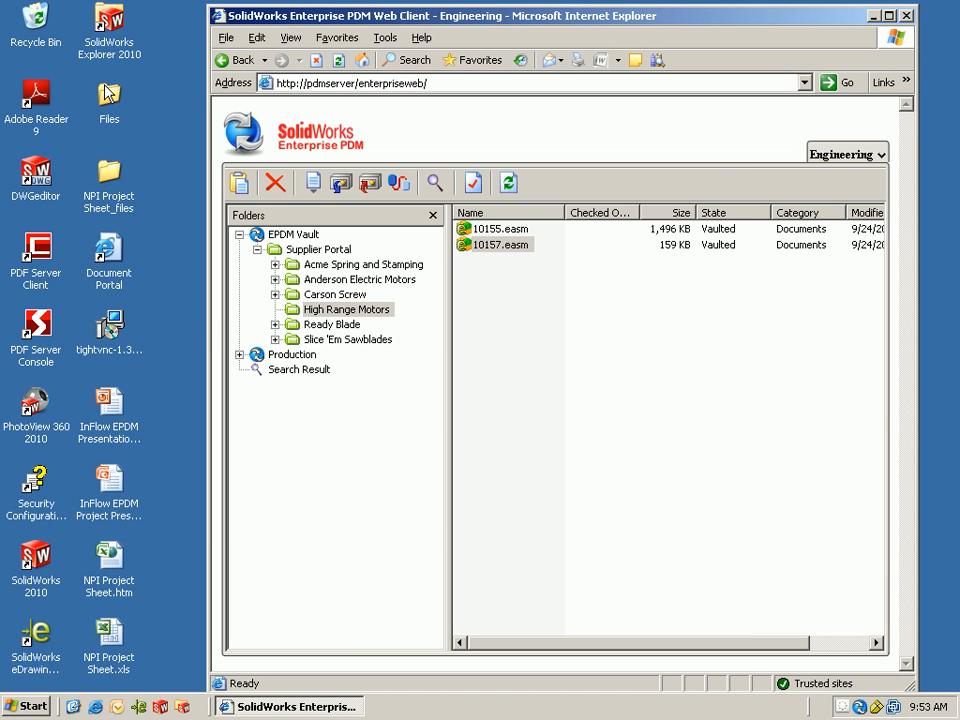
{"action": "double_click", "coordinate": [108, 95]}
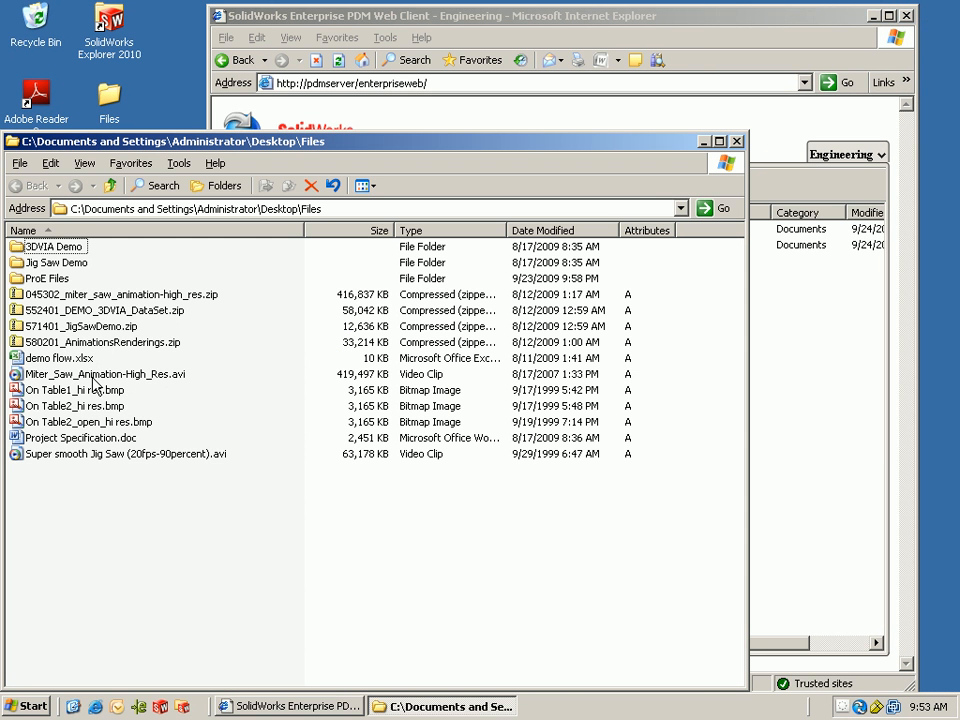
Upload Project Specification.doc into the High Range Motors folder and open its properties
{"action": "left_click", "coordinate": [80, 438]}
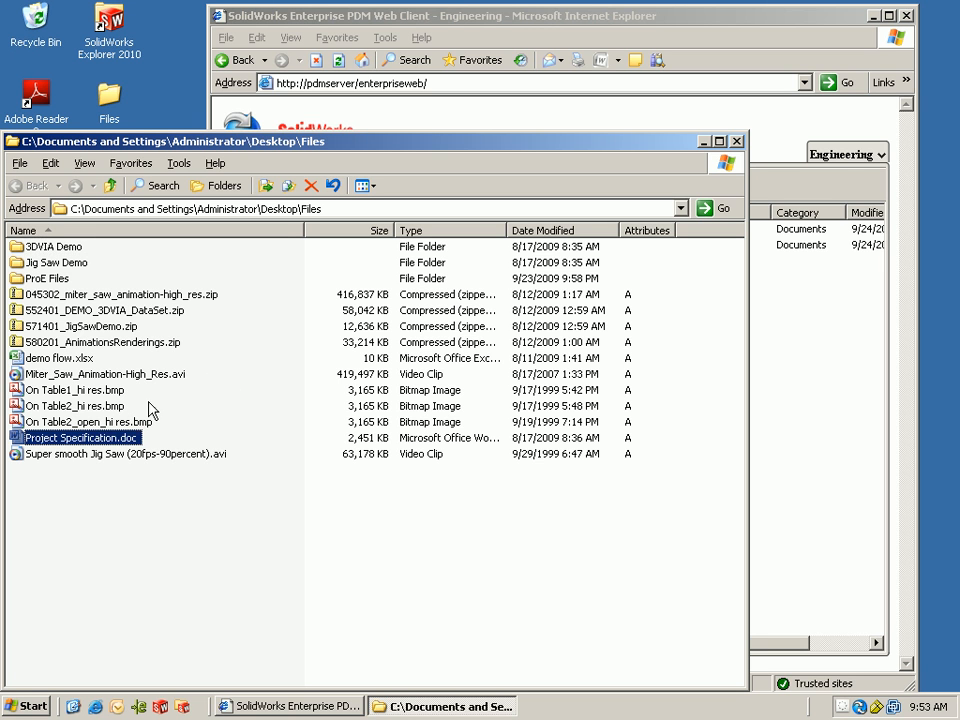
{"action": "mouse_move", "coordinate": [820, 365]}
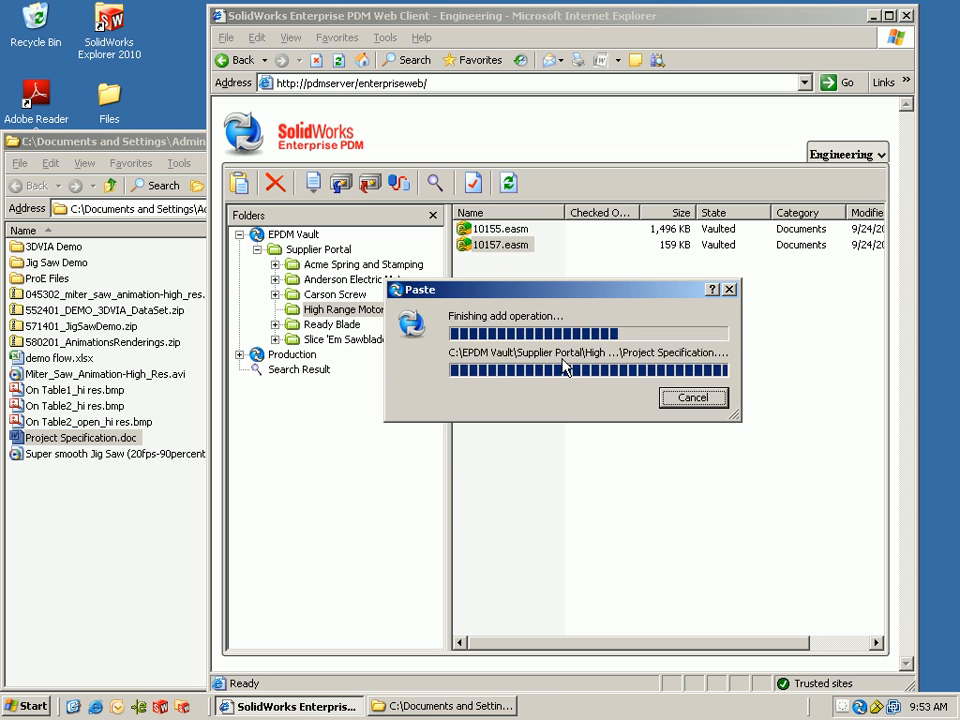
{"action": "right_click", "coordinate": [490, 261]}
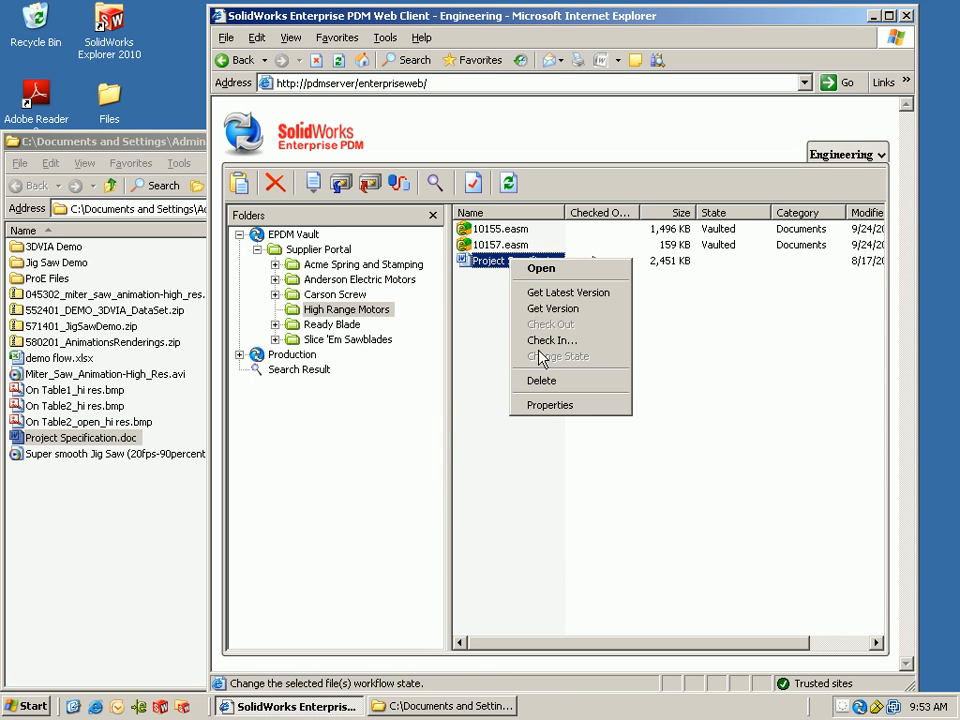
{"action": "left_click", "coordinate": [549, 404]}
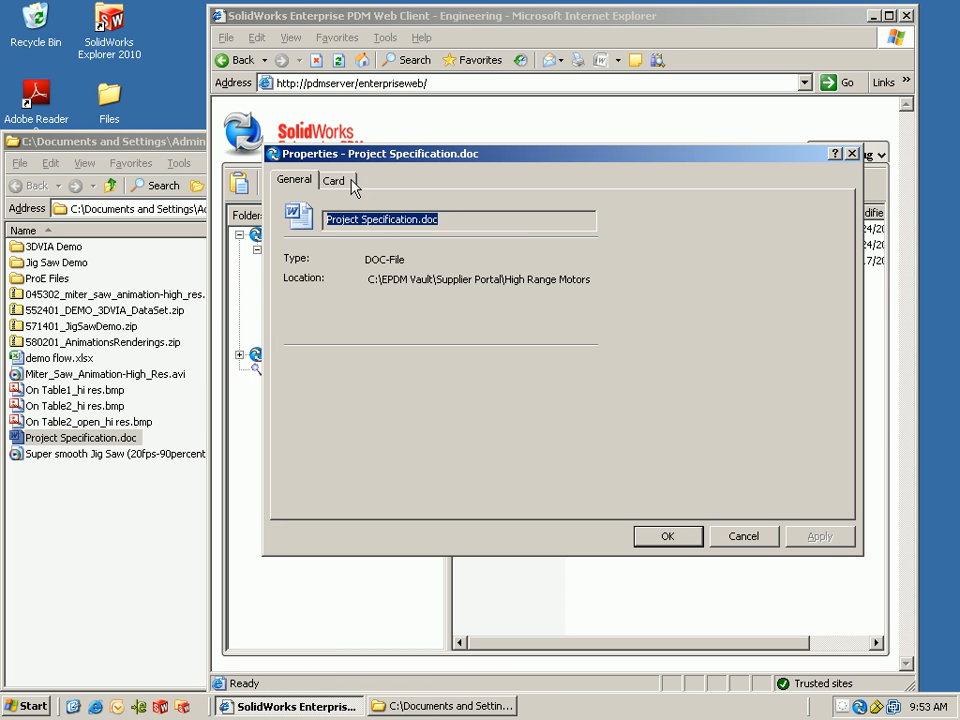
Set the document's card Title to 'New Quote for Project' and confirm with OK
{"action": "left_click", "coordinate": [333, 180]}
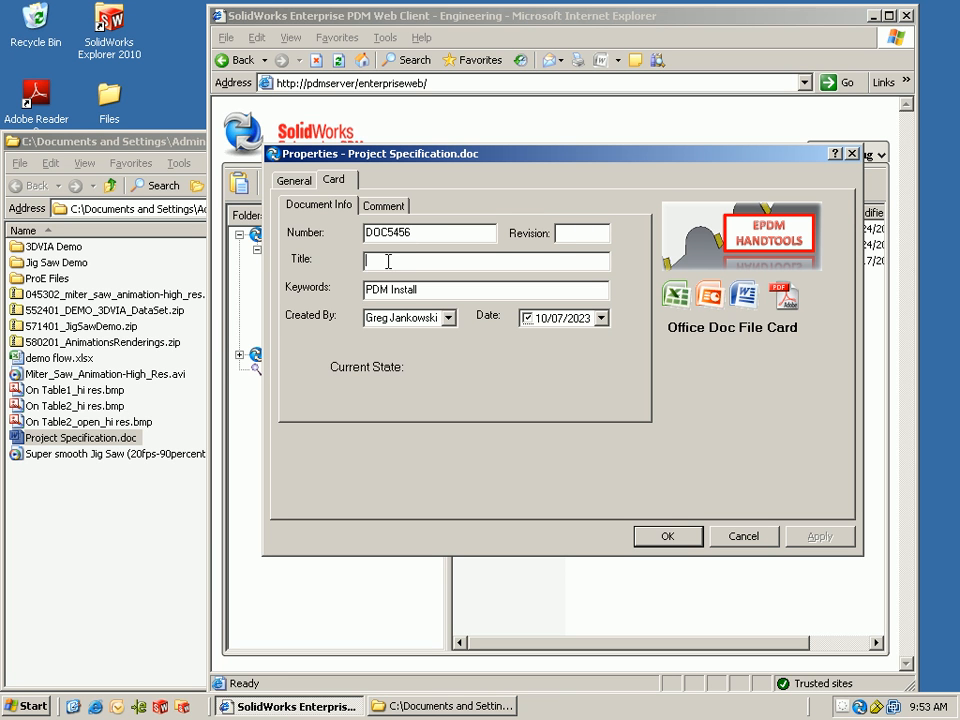
{"action": "type", "text": "New"}
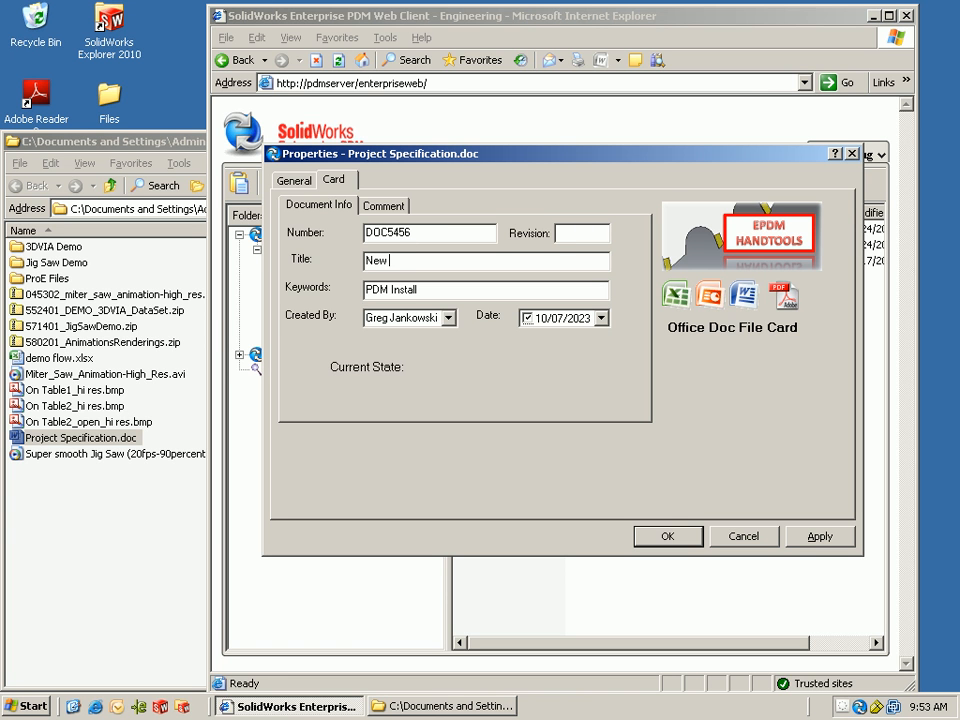
{"action": "type", "text": "Quote"}
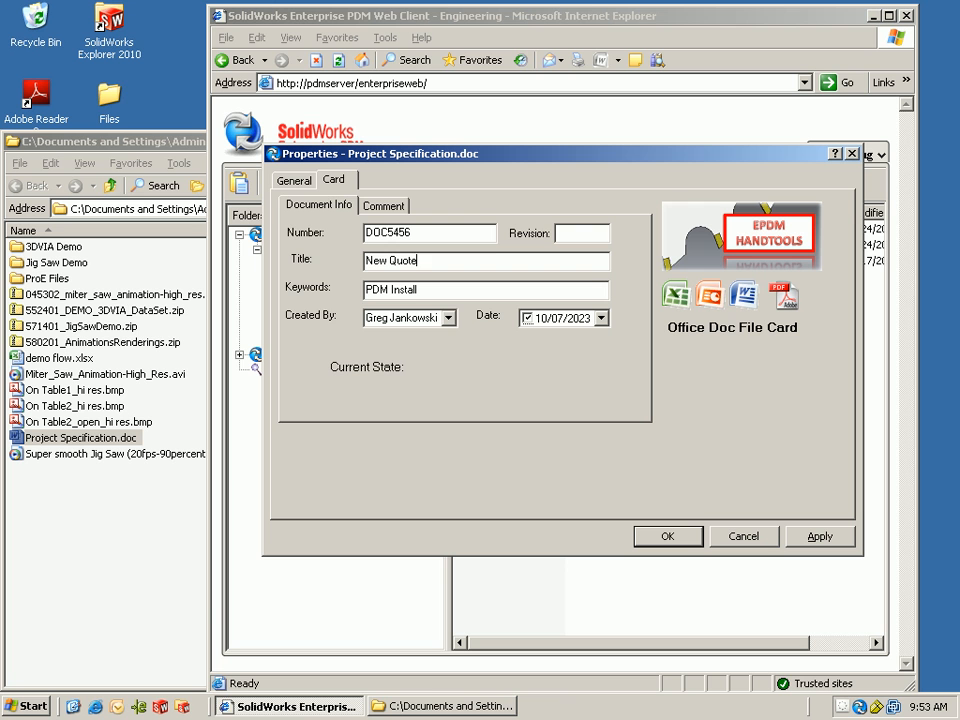
{"action": "type", "text": "for Project"}
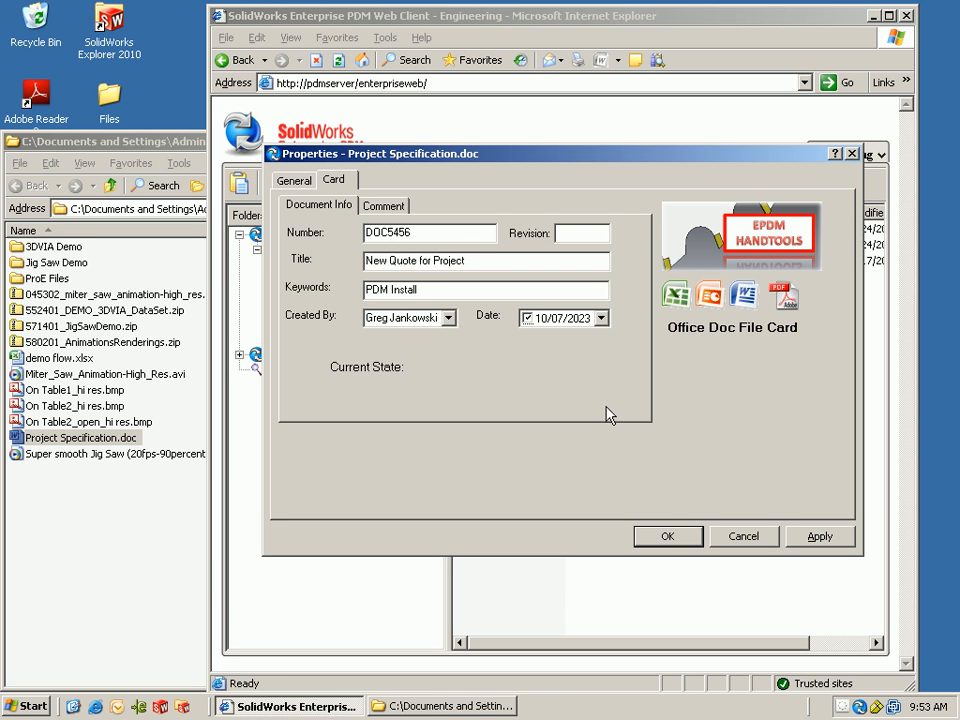
{"action": "left_click", "coordinate": [744, 536]}
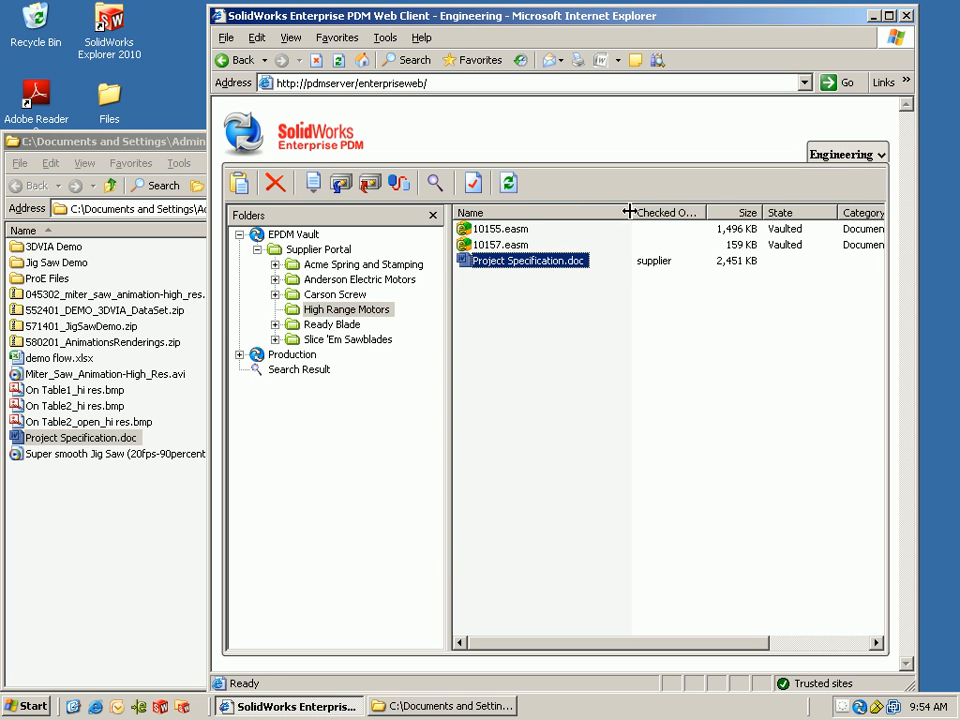
{"action": "mouse_move", "coordinate": [341, 183]}
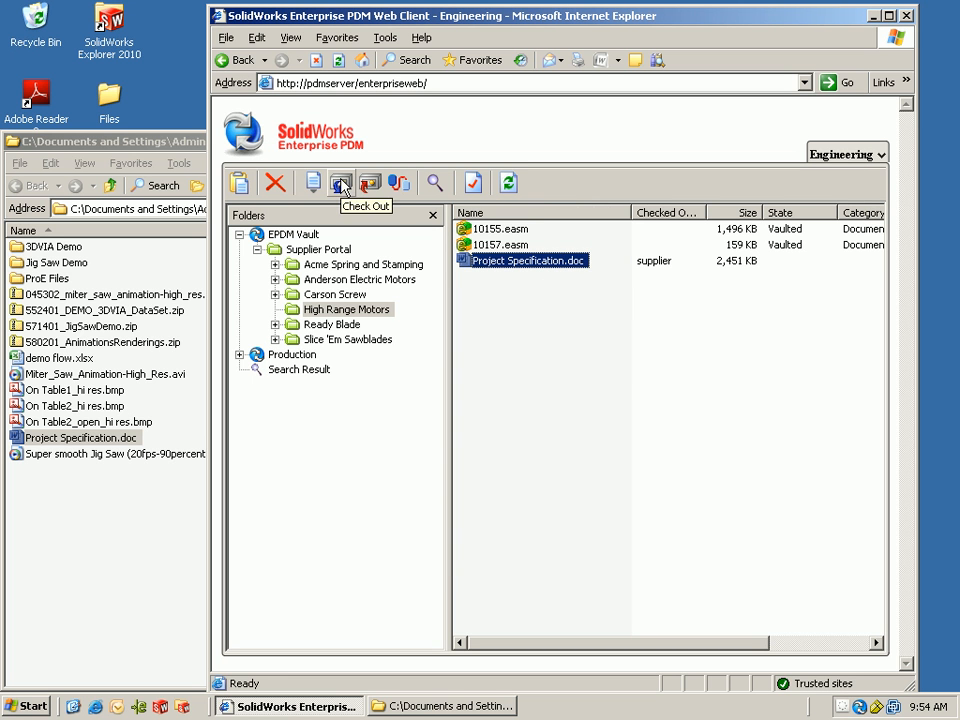
Check in Project Specification.doc and confirm Check Out is now offered on the vaulted file
{"action": "left_click", "coordinate": [340, 183]}
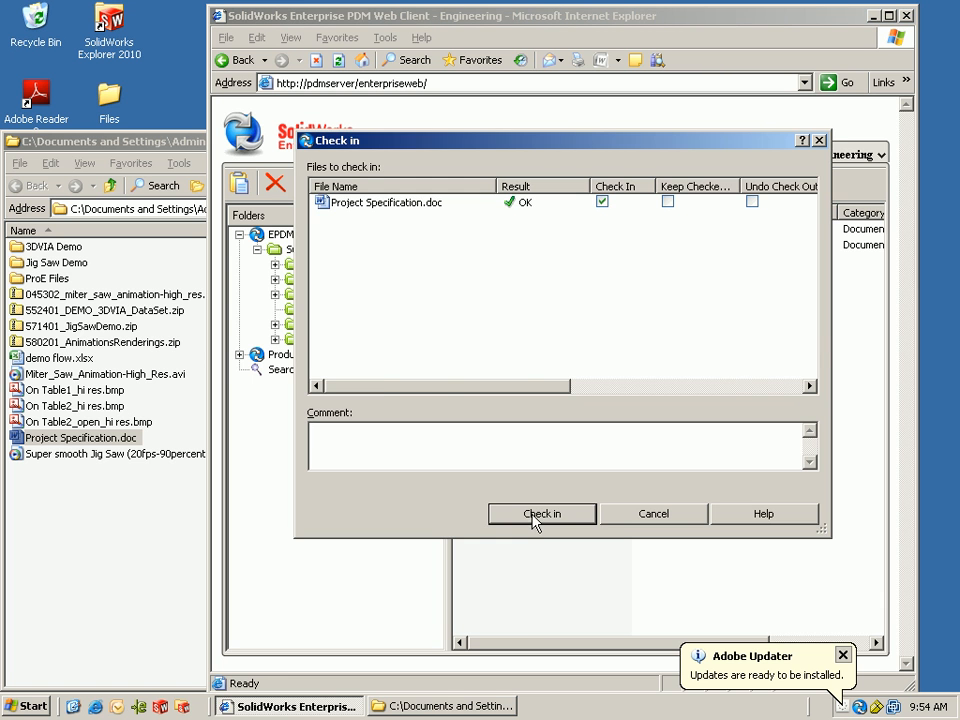
{"action": "left_click", "coordinate": [541, 513]}
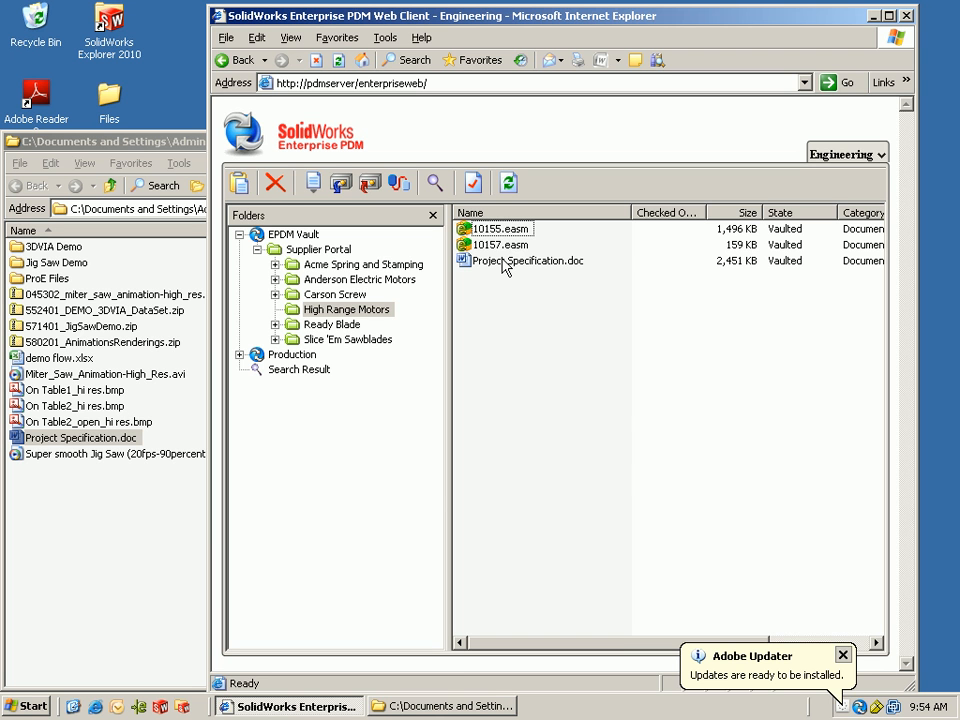
{"action": "right_click", "coordinate": [530, 260]}
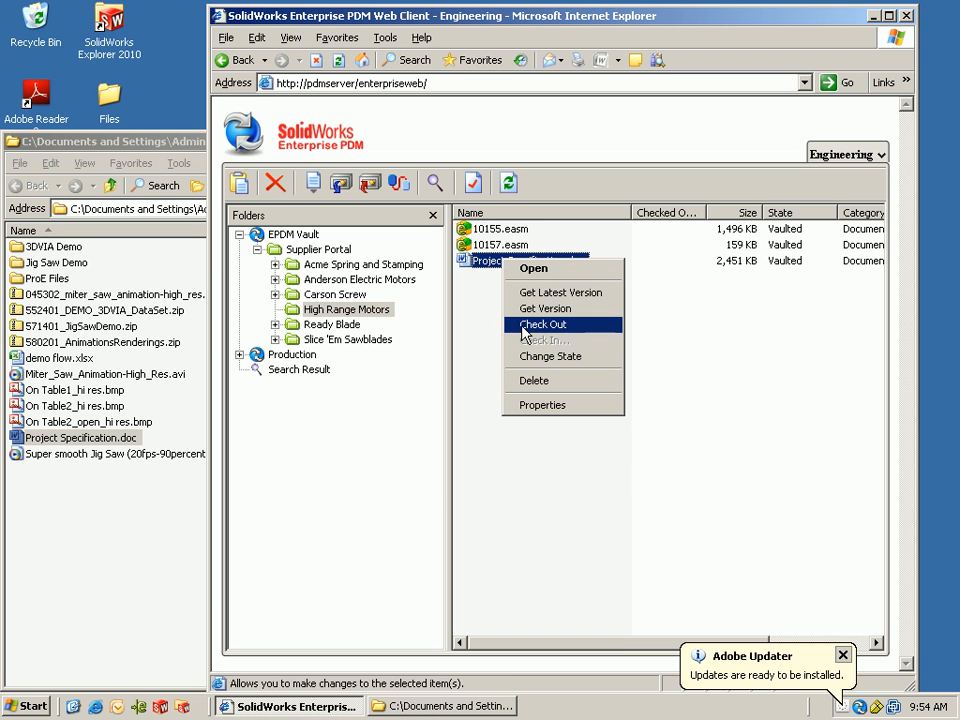
{"action": "mouse_move", "coordinate": [545, 308]}
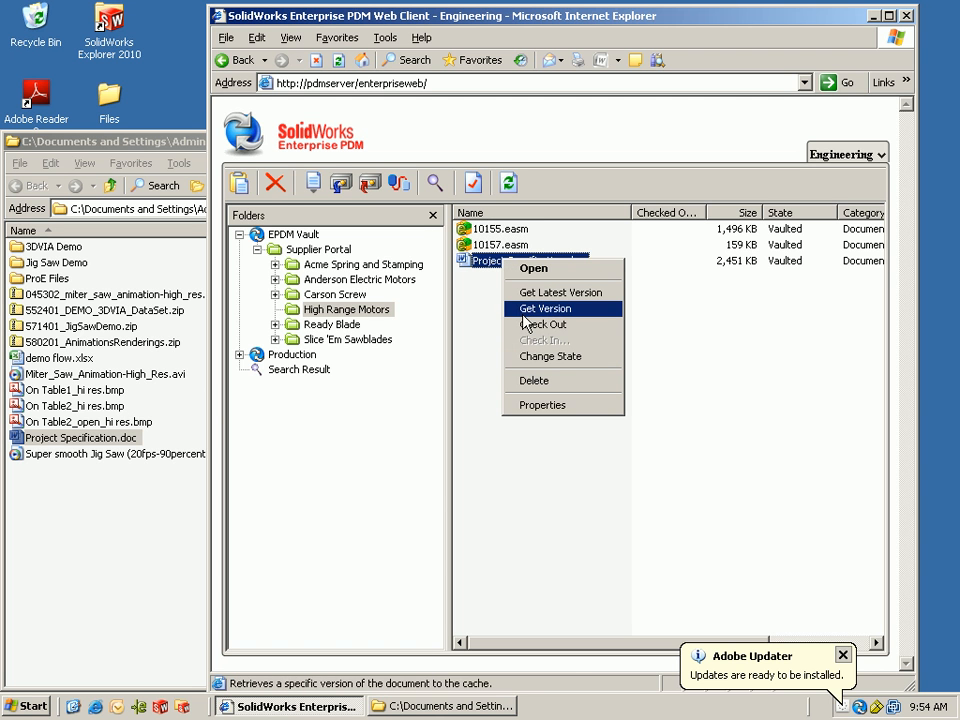
{"action": "mouse_move", "coordinate": [542, 405]}
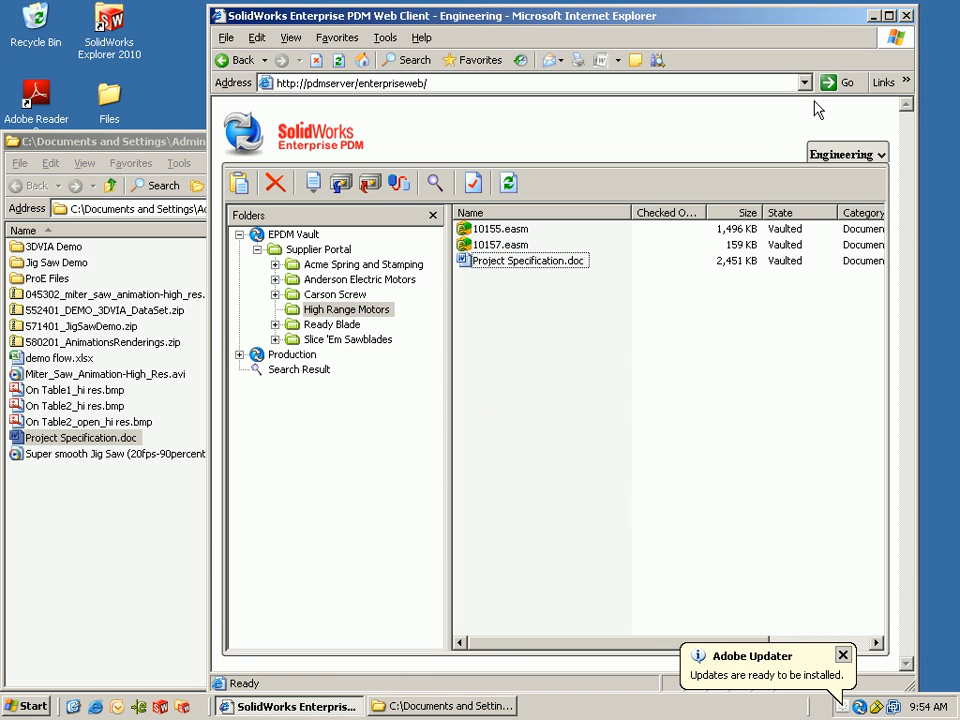
{"action": "mouse_move", "coordinate": [908, 20]}
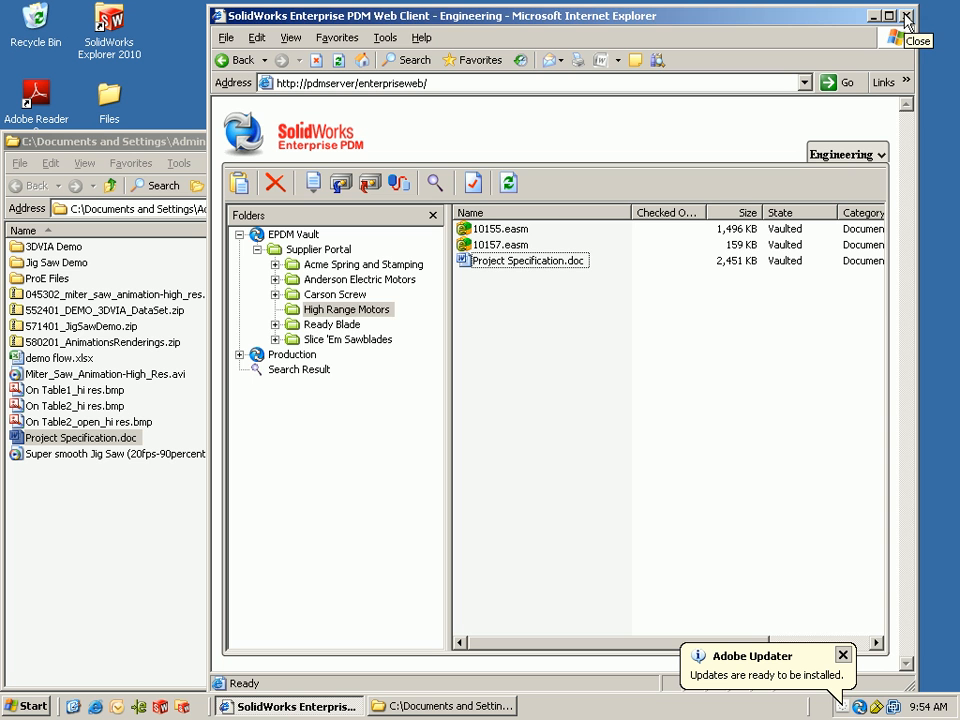
Close the web client and log off, log in to the vault, and close the Files window
{"action": "left_click", "coordinate": [906, 15]}
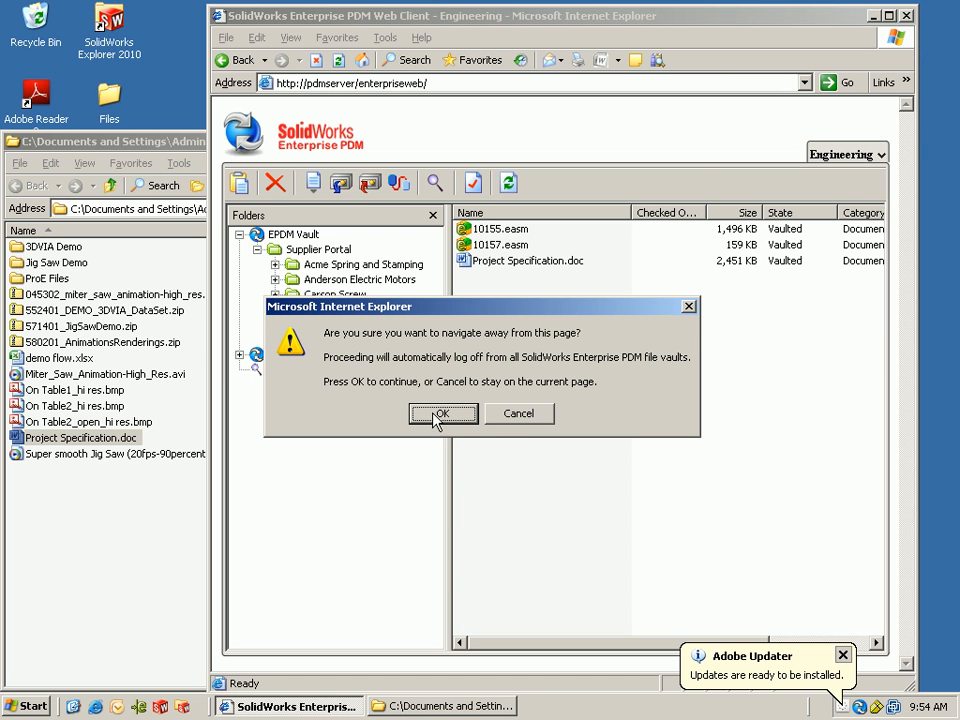
{"action": "left_click", "coordinate": [443, 413]}
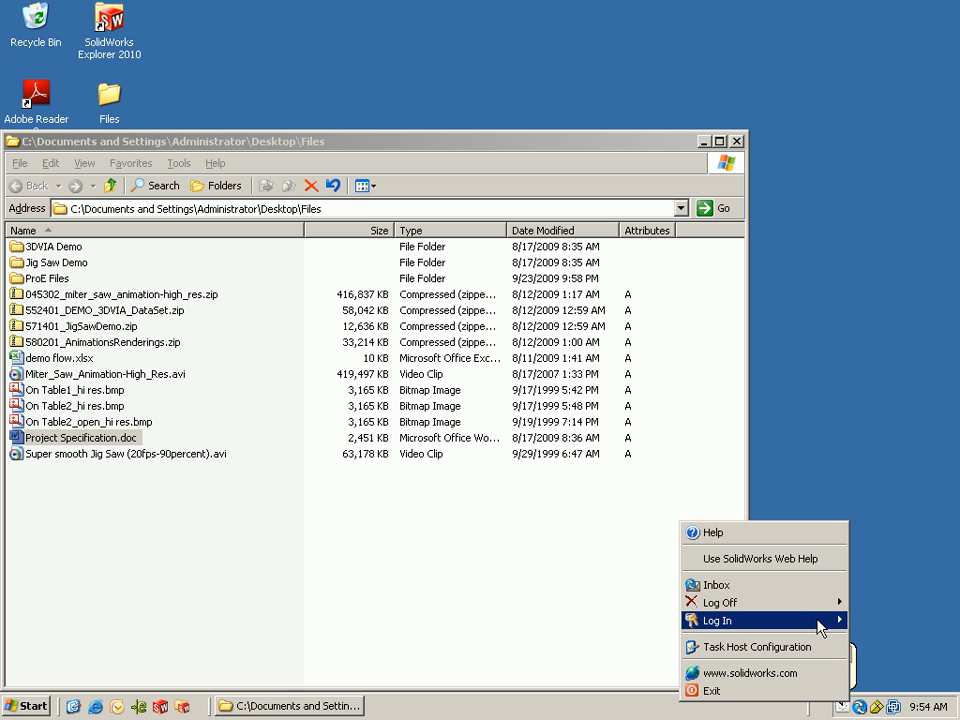
{"action": "left_click", "coordinate": [718, 620]}
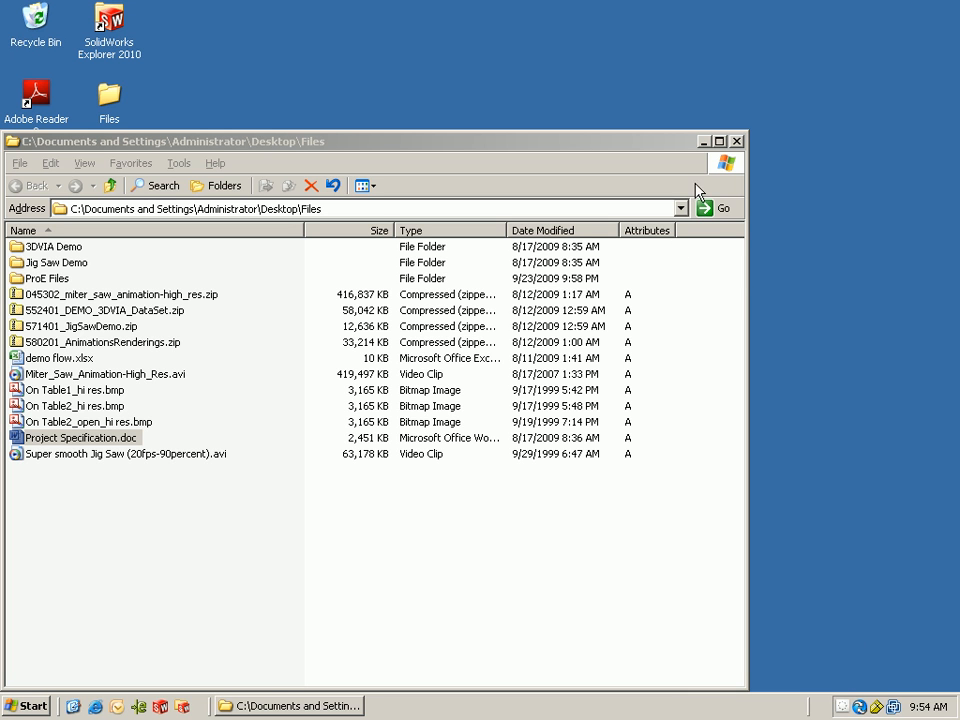
{"action": "mouse_move", "coordinate": [740, 148]}
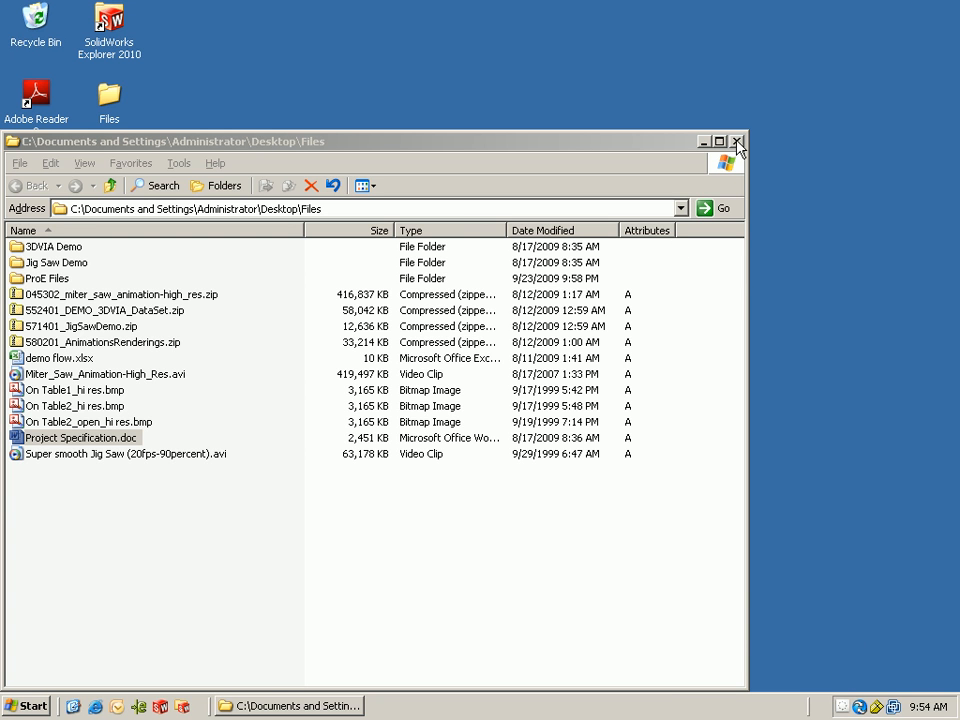
{"action": "left_click", "coordinate": [738, 141]}
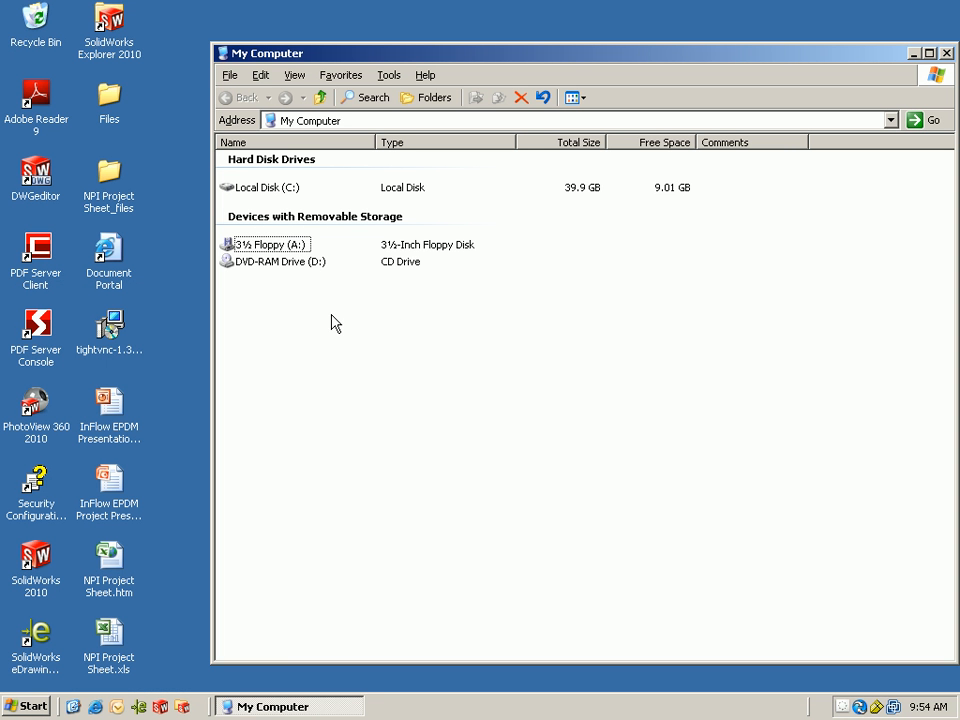
Browse to C:\EPDM Vault\Supplier Portal\High Range Motors to confirm vaulting, then return to Supplier Portal
{"action": "double_click", "coordinate": [265, 187]}
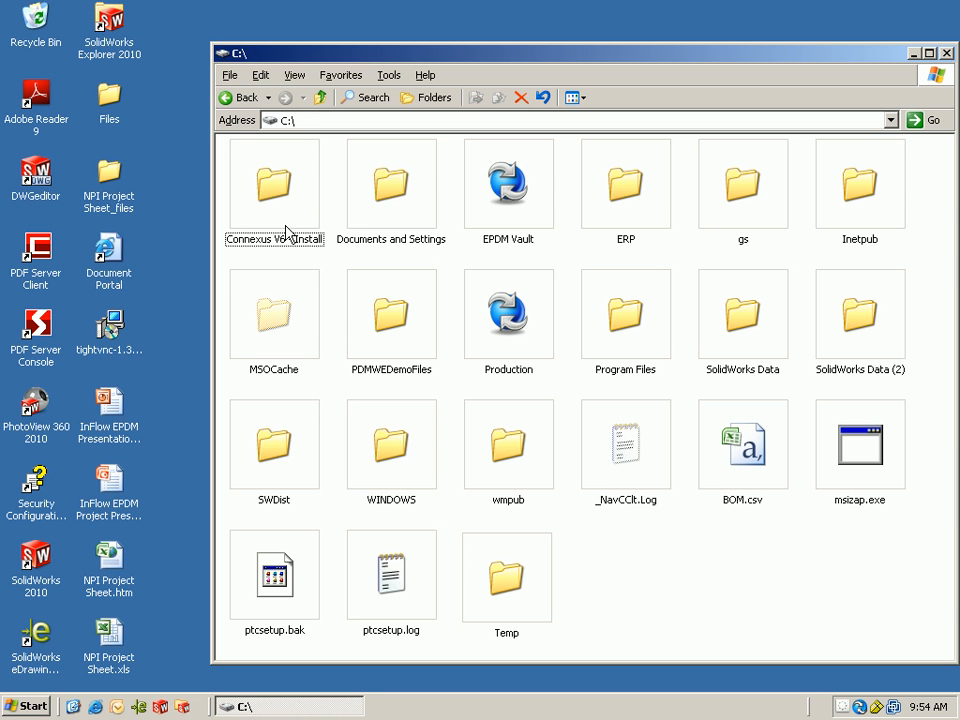
{"action": "left_click", "coordinate": [508, 183]}
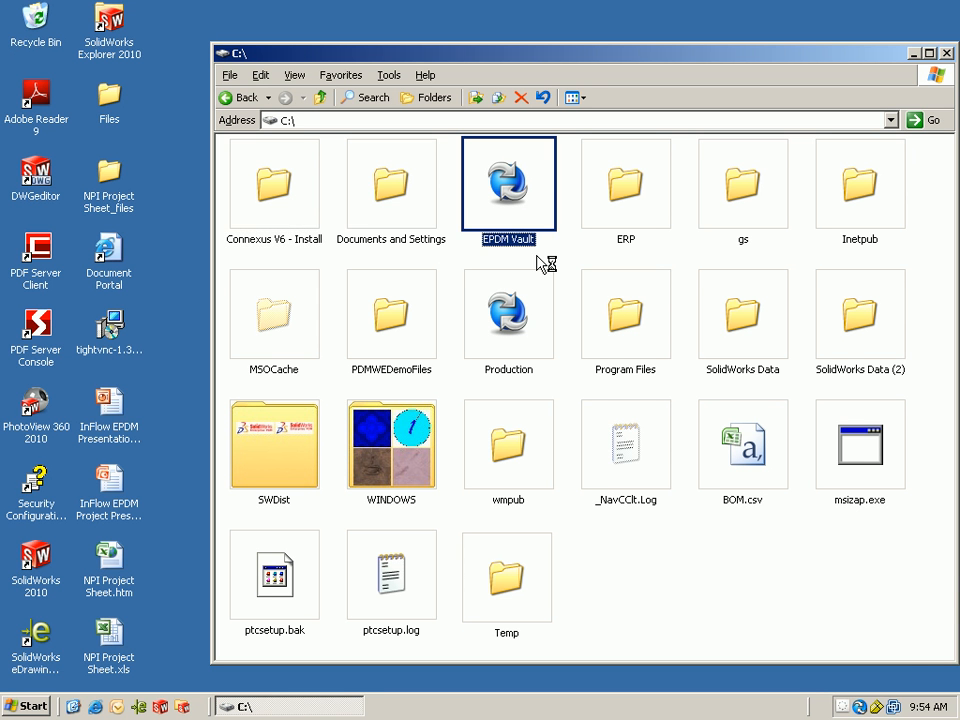
{"action": "double_click", "coordinate": [508, 183]}
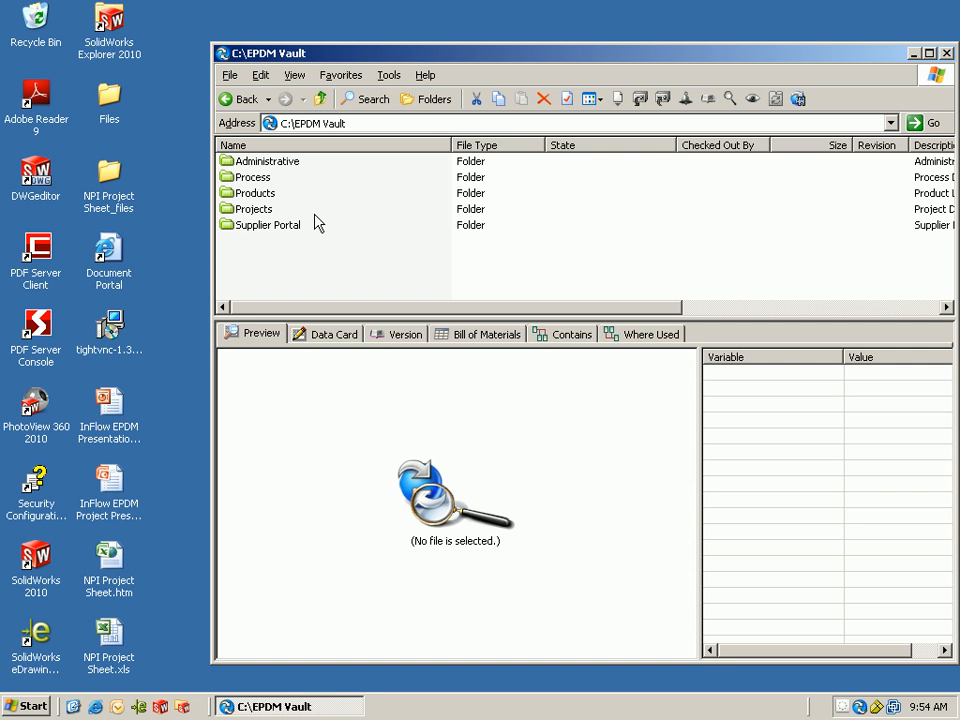
{"action": "double_click", "coordinate": [267, 224]}
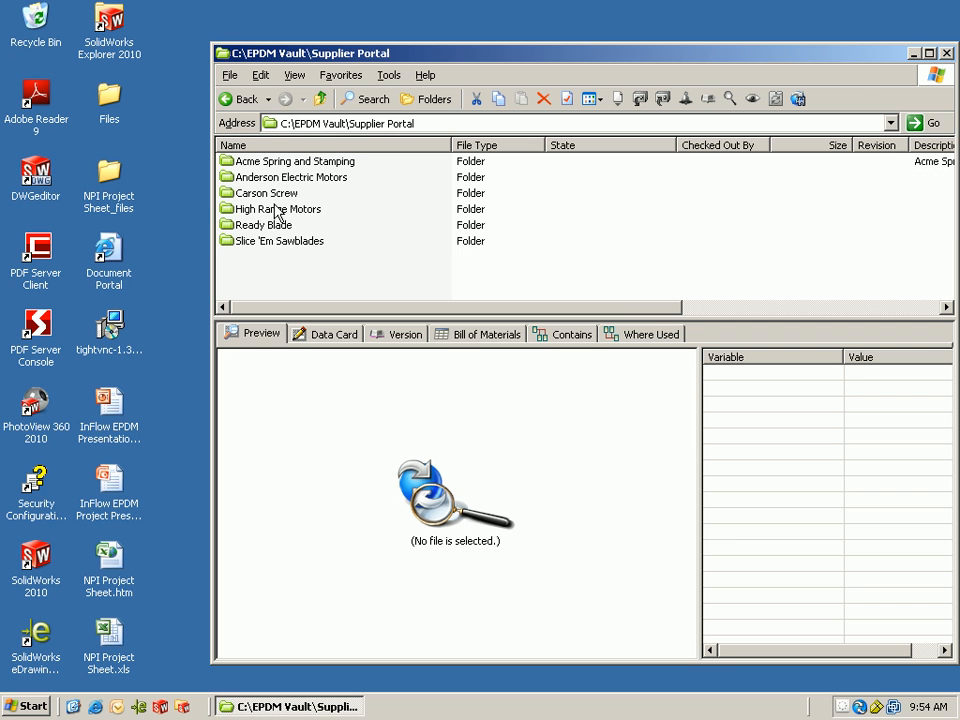
{"action": "double_click", "coordinate": [277, 208]}
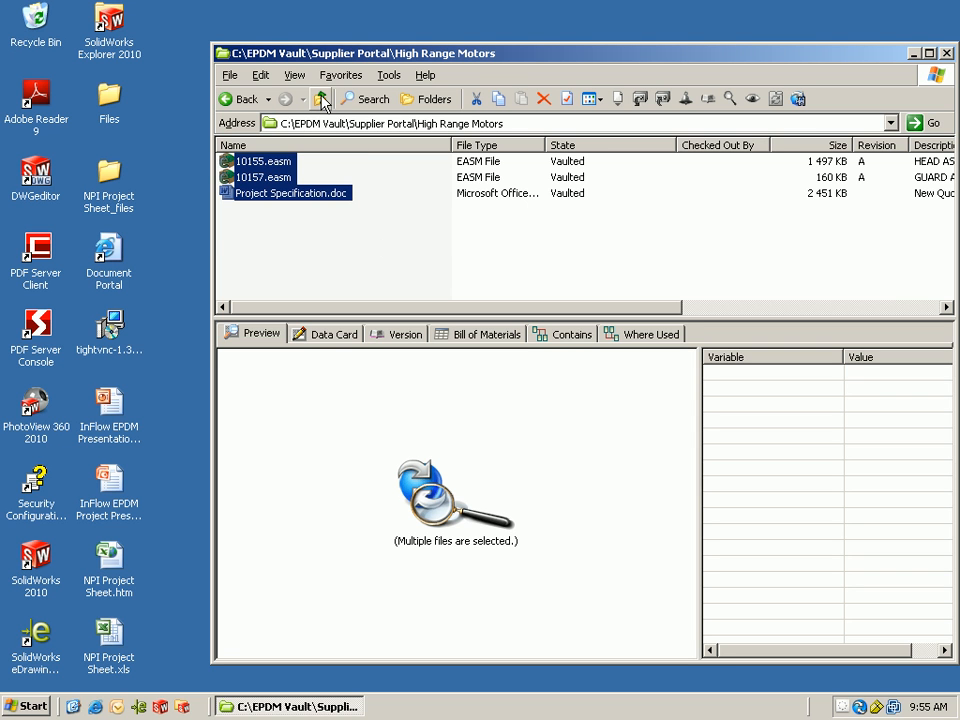
{"action": "left_click", "coordinate": [322, 98]}
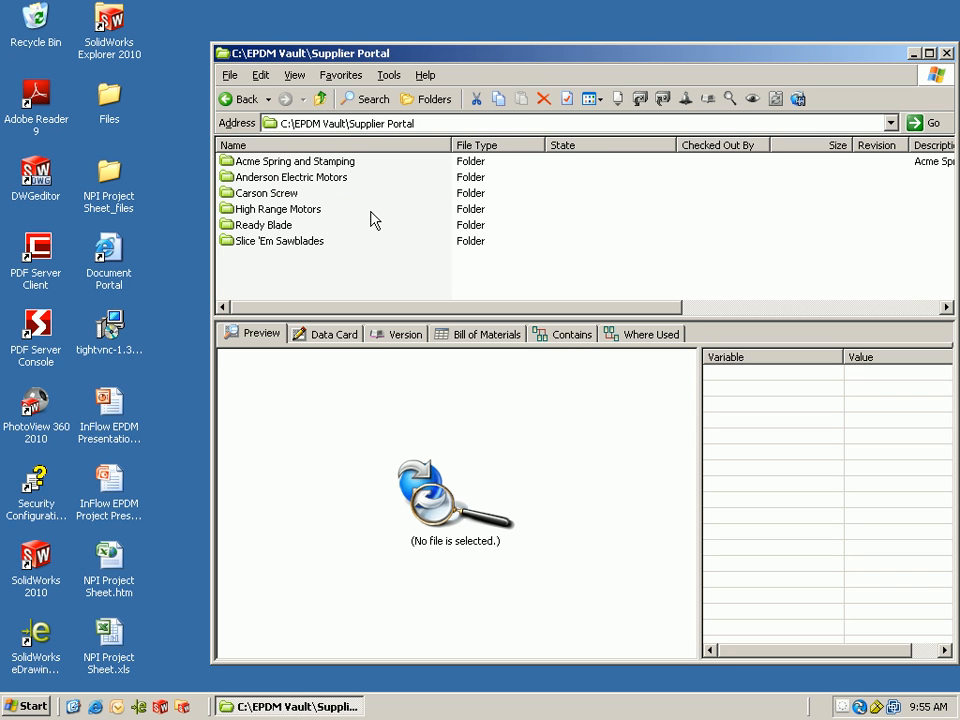
{"action": "left_click", "coordinate": [277, 208]}
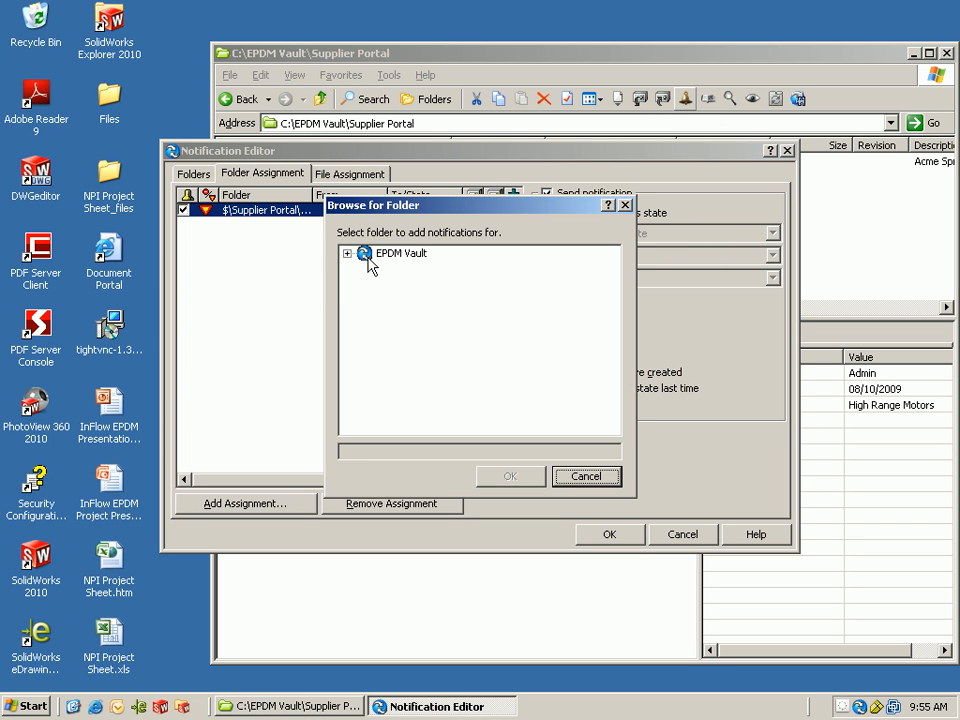
Assign a when-checked-in notification to Supplier Portal\High Range Motors and save it
{"action": "left_click", "coordinate": [347, 253]}
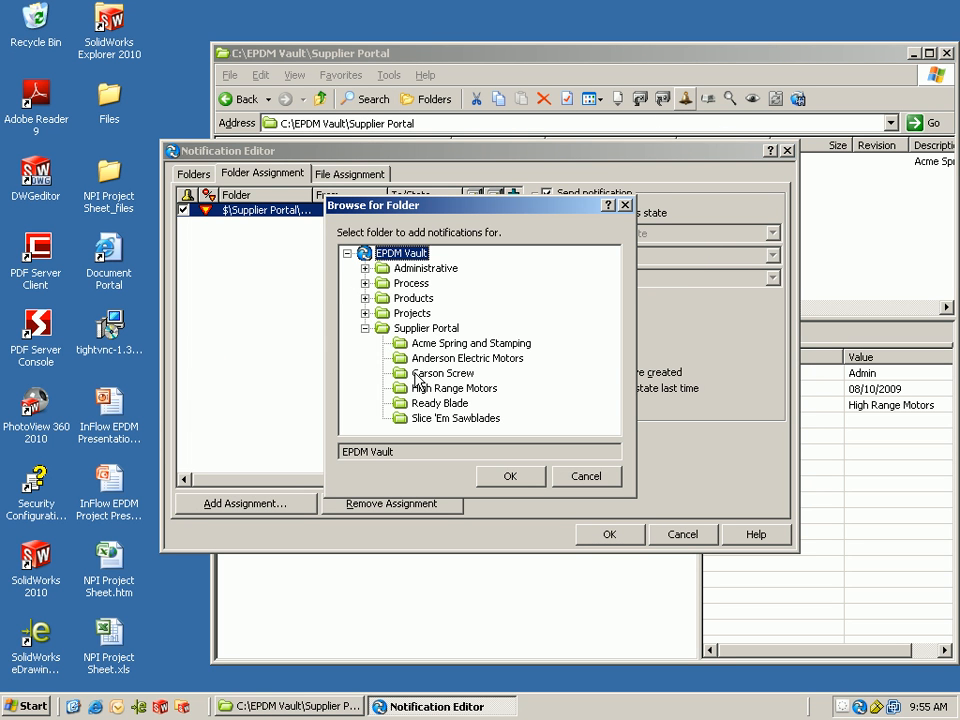
{"action": "left_click", "coordinate": [510, 476]}
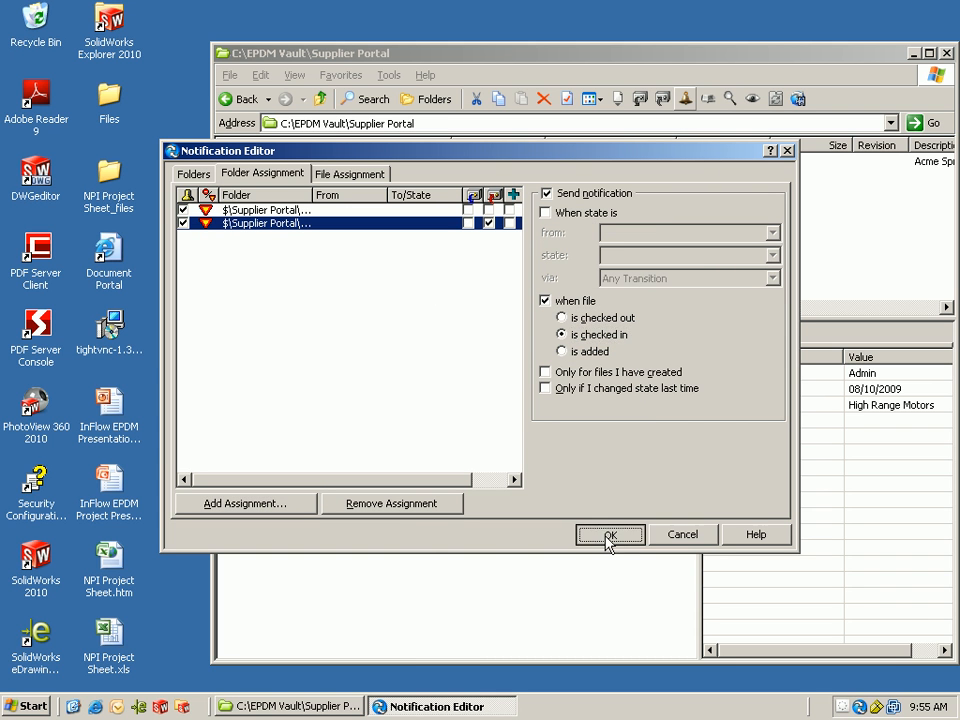
{"action": "left_click", "coordinate": [610, 534]}
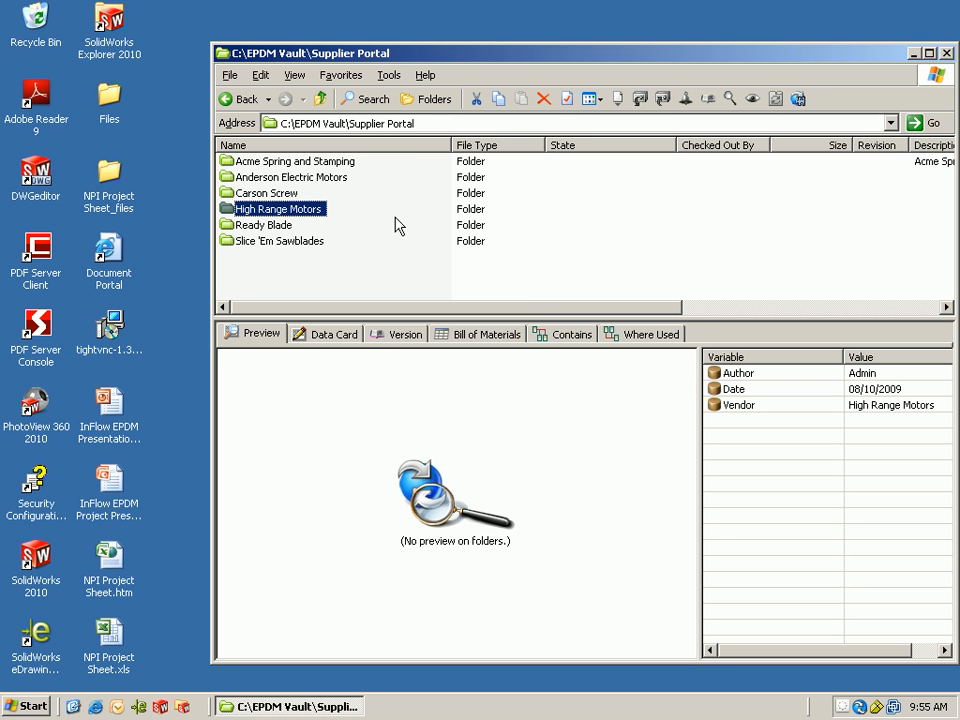